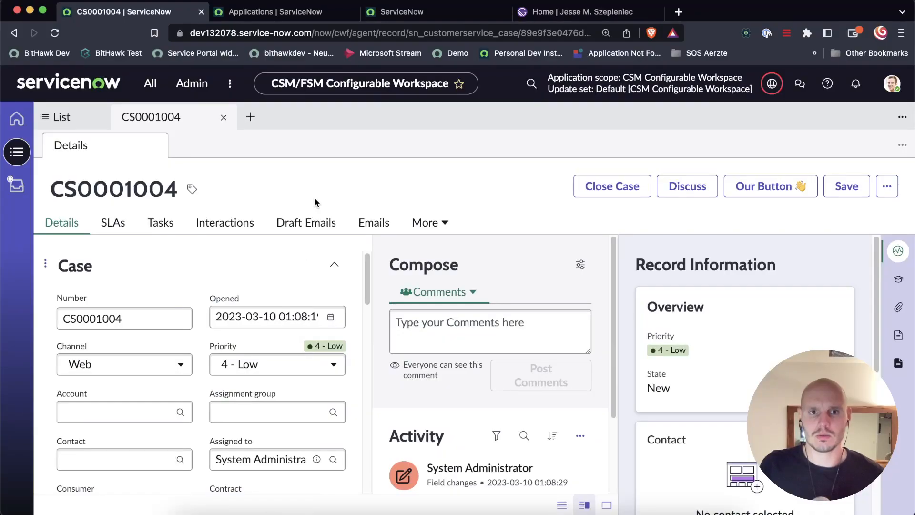
mouse_move(356, 375)
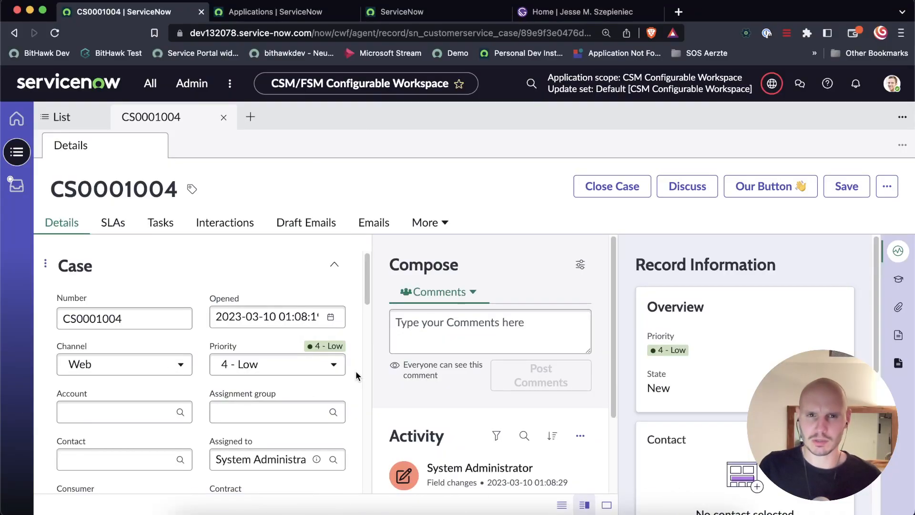
mouse_move(326, 95)
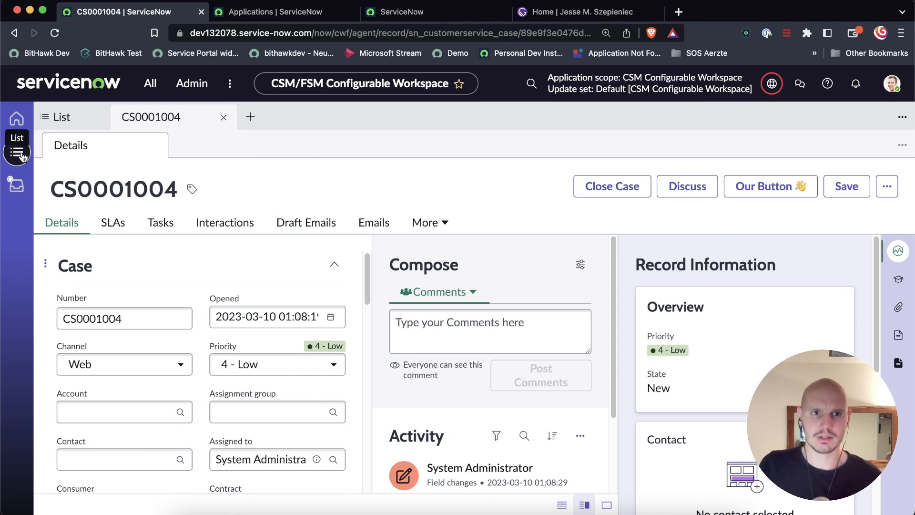
- Reopen case CS0001004 from the workspace's My Cases list
click(17, 153)
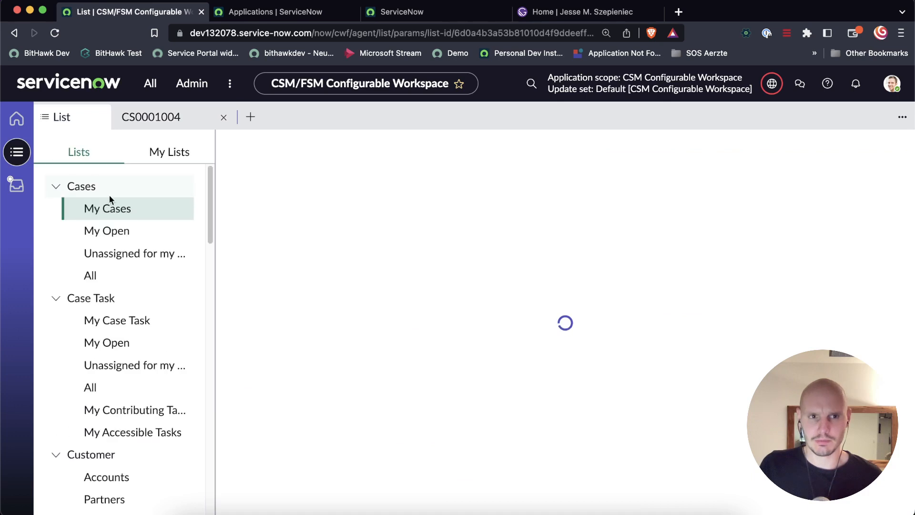
click(107, 208)
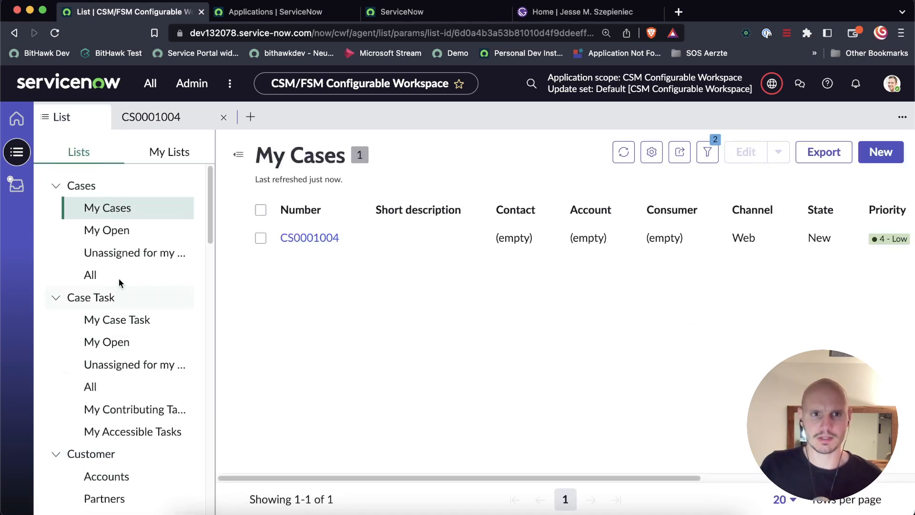
click(309, 237)
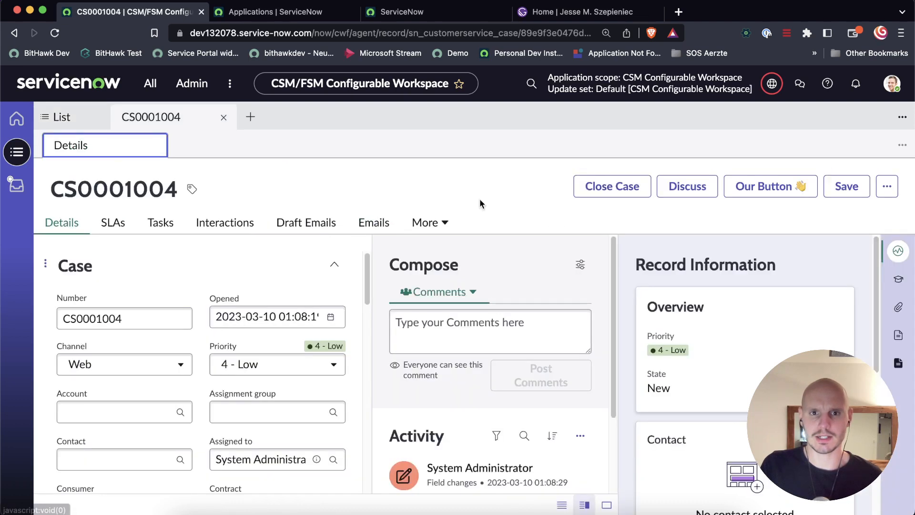
mouse_move(757, 222)
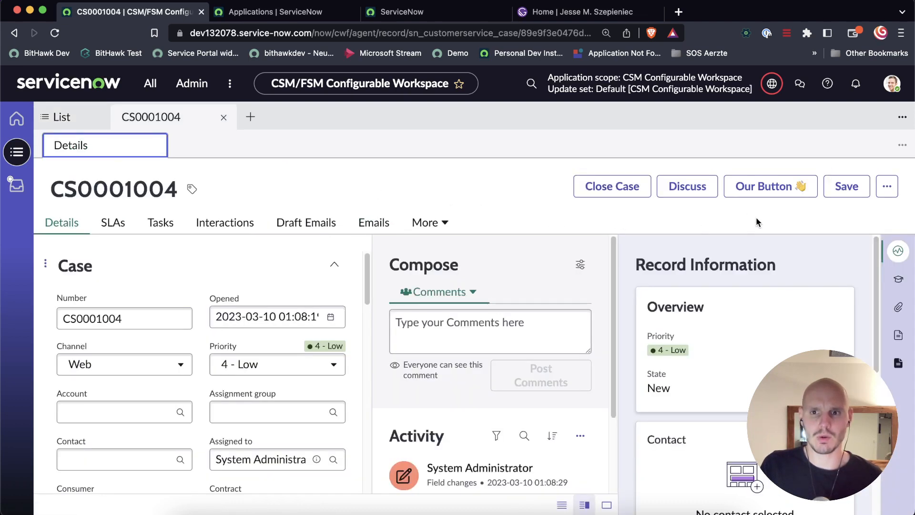
mouse_move(770, 186)
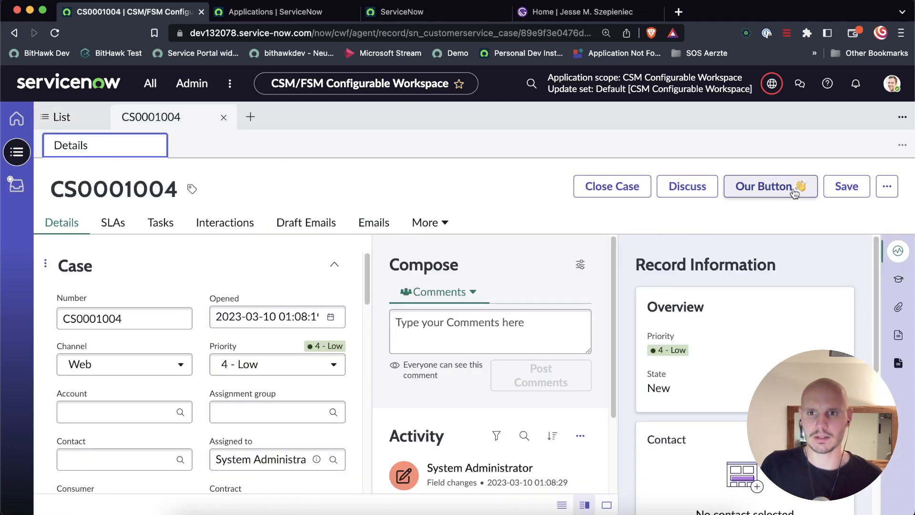
mouse_move(770, 186)
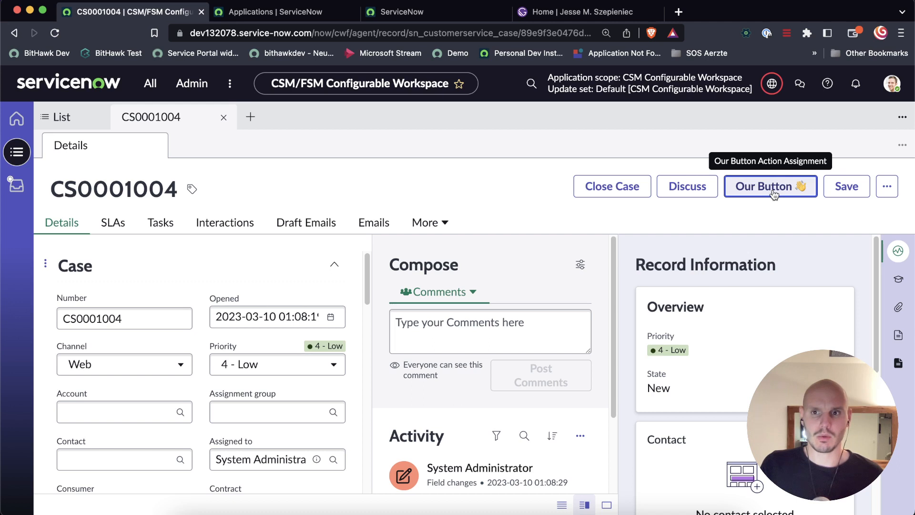
mouse_move(755, 217)
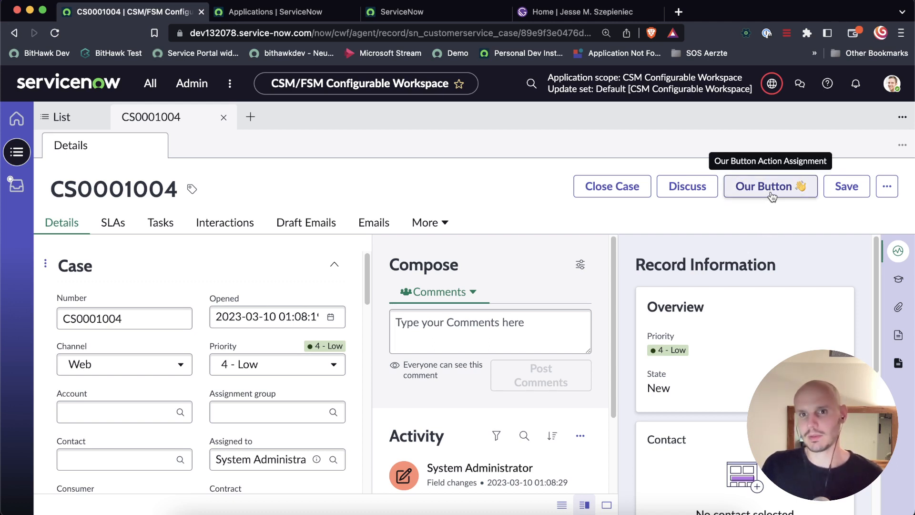
mouse_move(455, 193)
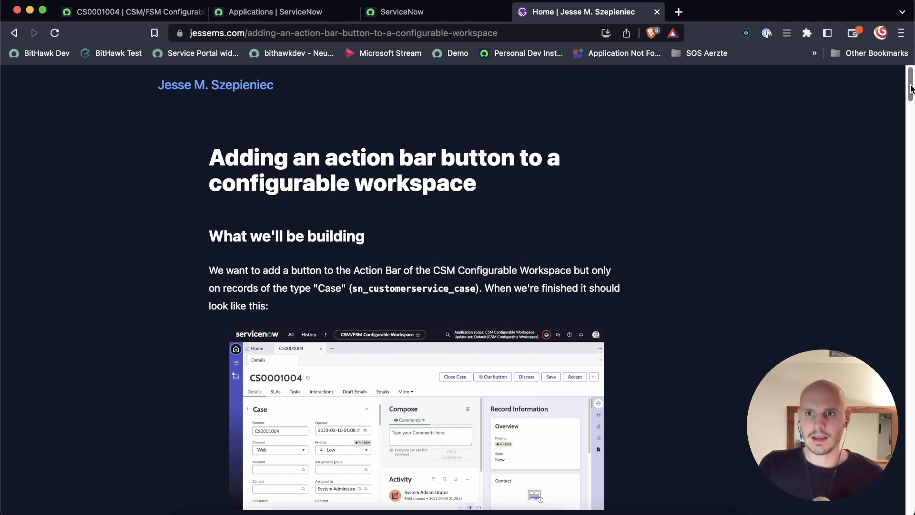
- Scroll the jessems.com action-bar-button guide down to Step 1
scroll(down, 3)
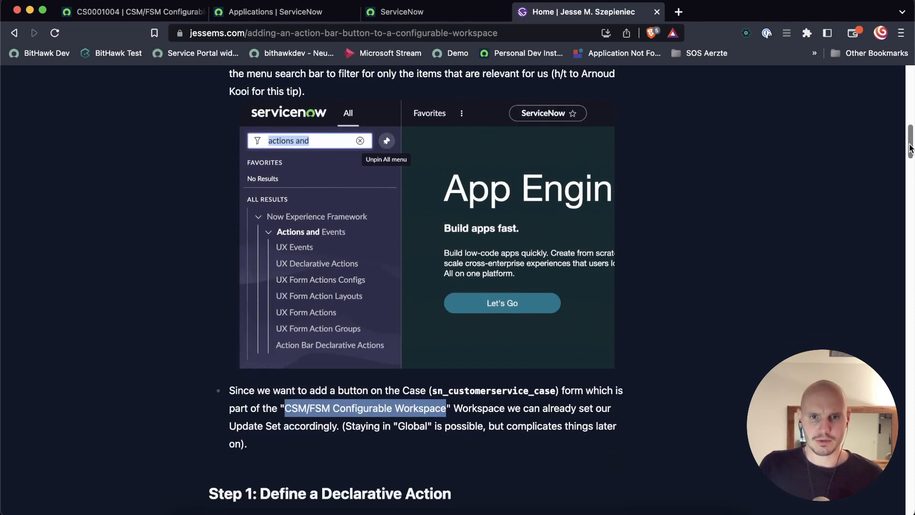
scroll(down, 3)
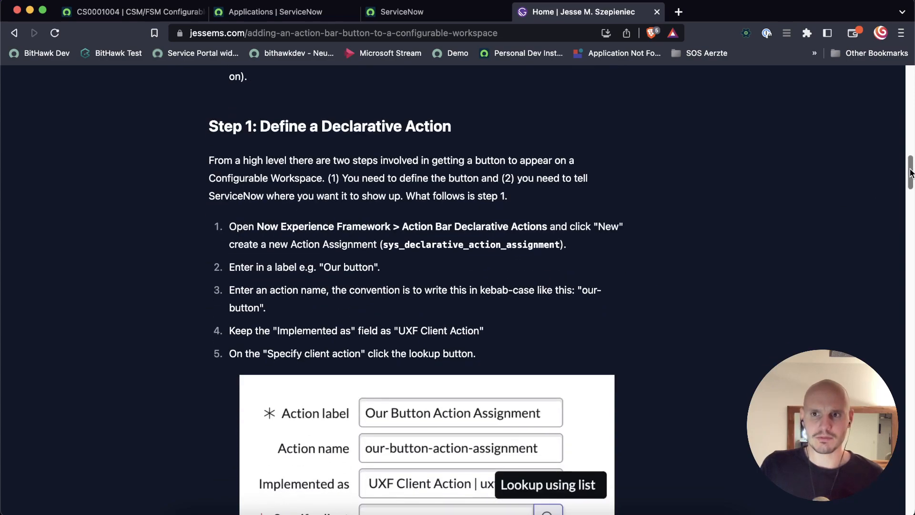
scroll(down, 3)
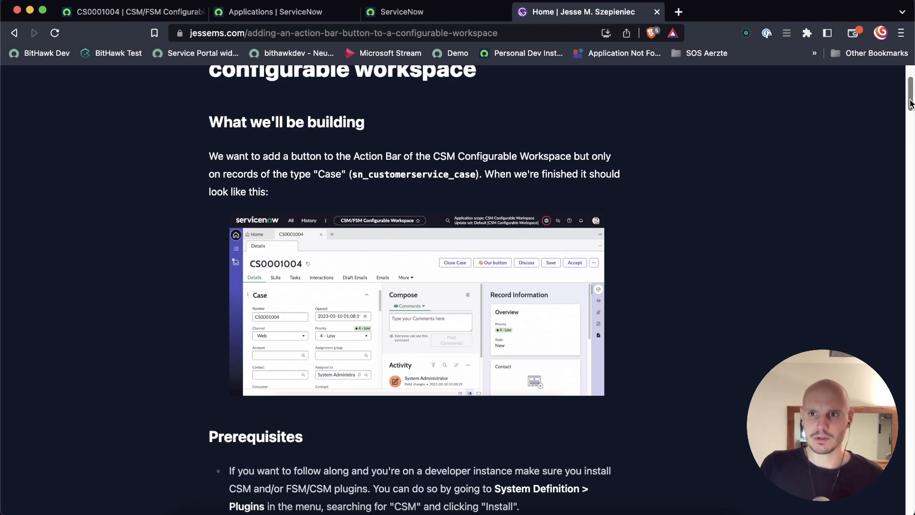
scroll(down, 3)
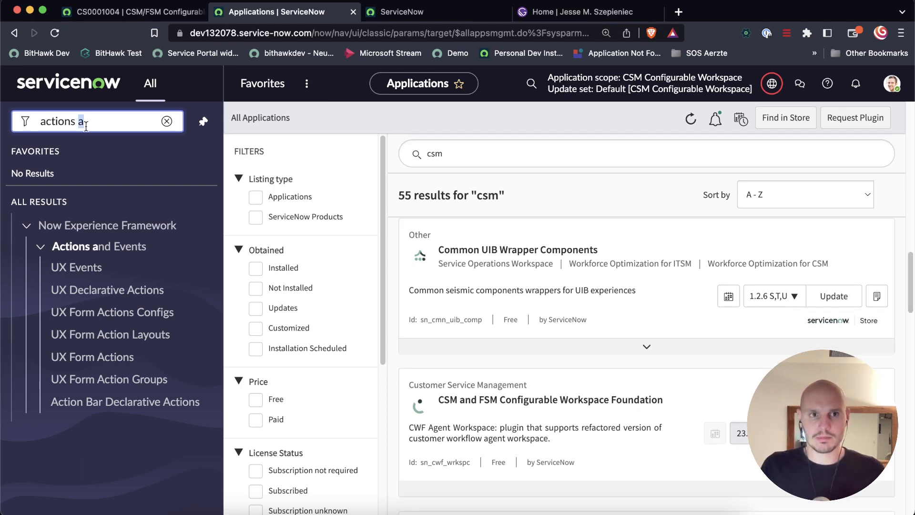
- Filter the navigator to Plugins and search the plugin catalogue for 'csm'
text(plugins)
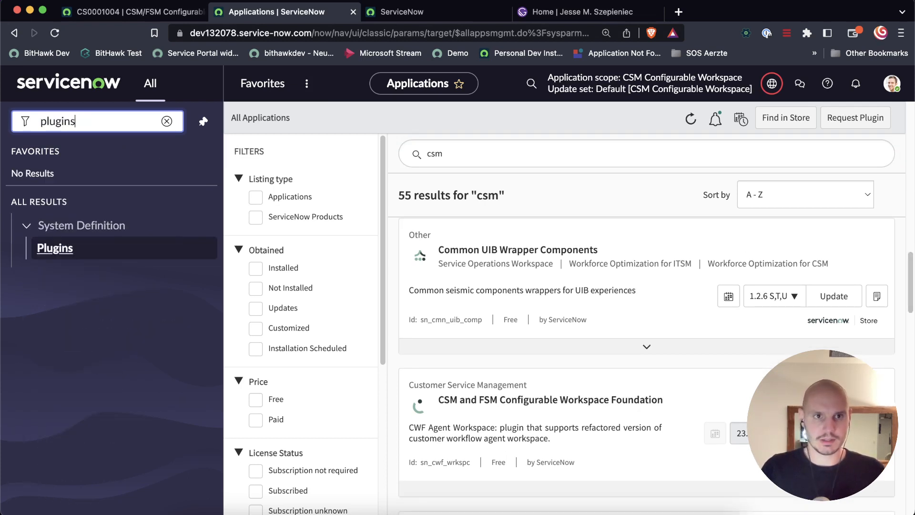
click(54, 248)
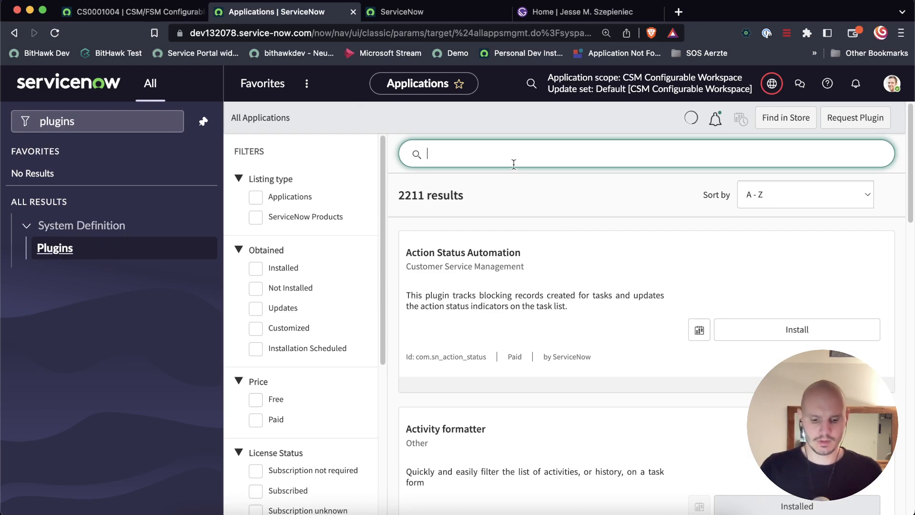
text(csm)
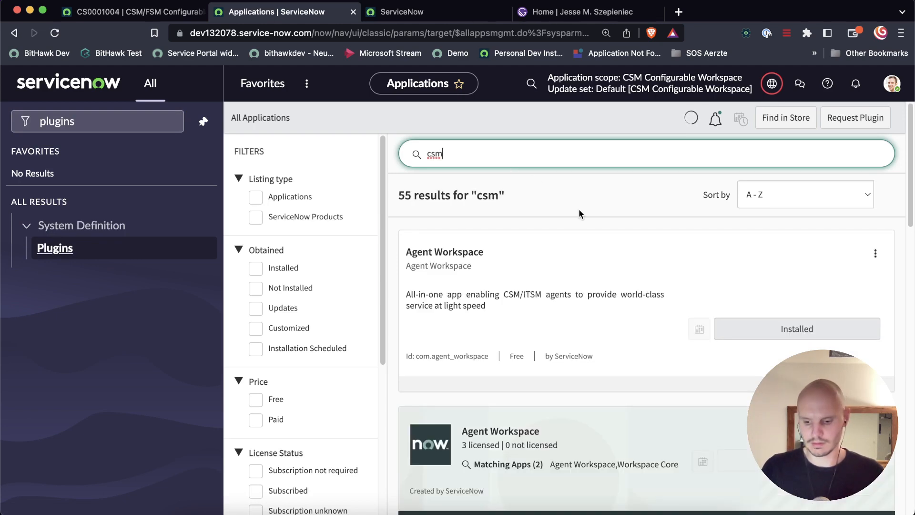
scroll(down, 3)
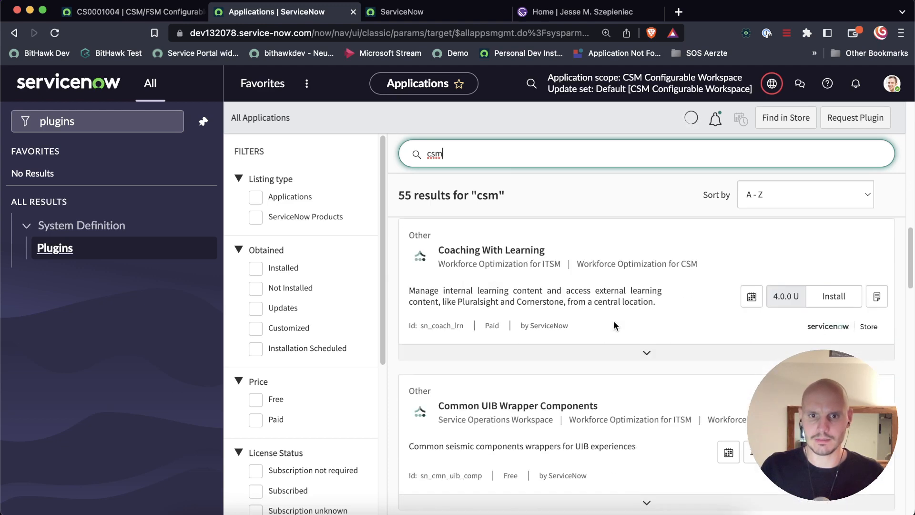
scroll(down, 3)
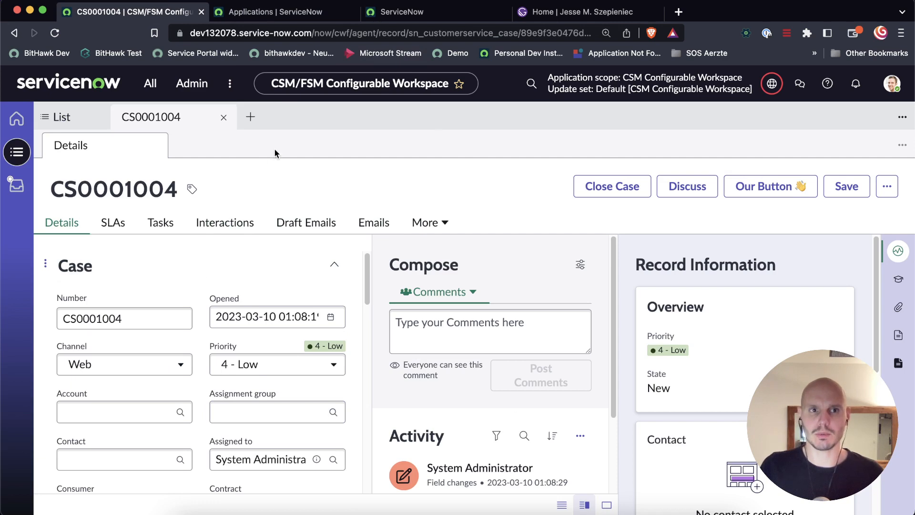
mouse_move(349, 354)
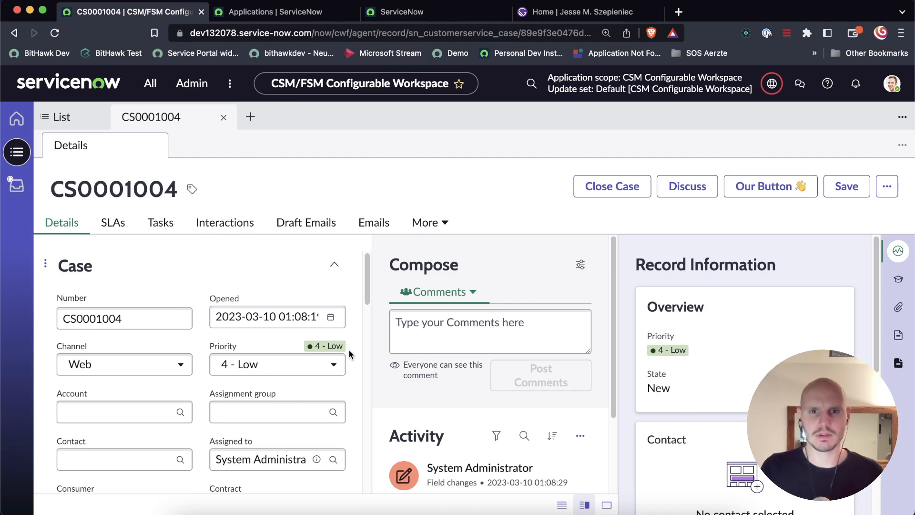
mouse_move(271, 73)
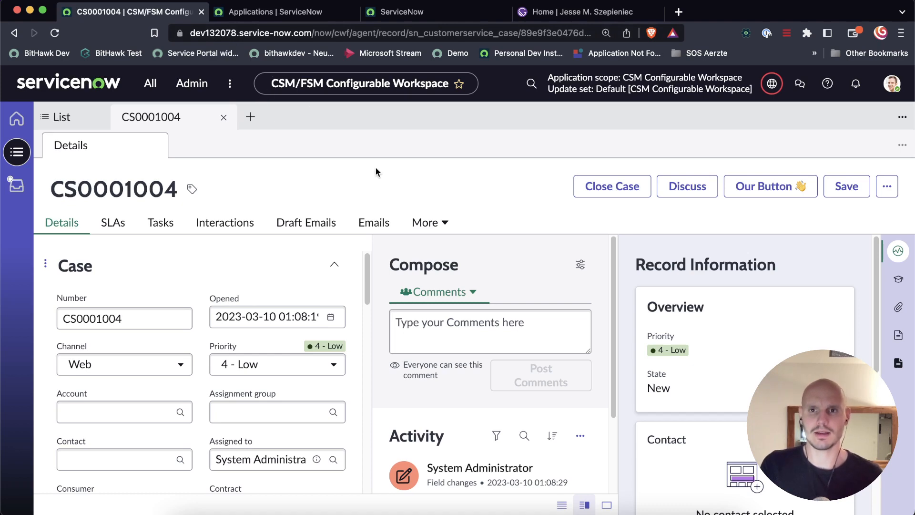
- Recheck the guide, then filter the ServiceNow navigator for 'actions' to list Actions and Events modules
click(578, 11)
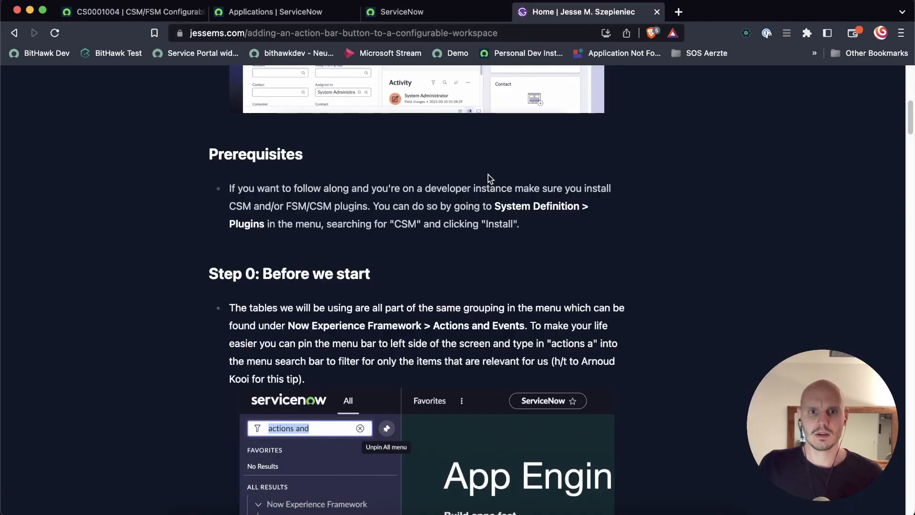
scroll(down, 3)
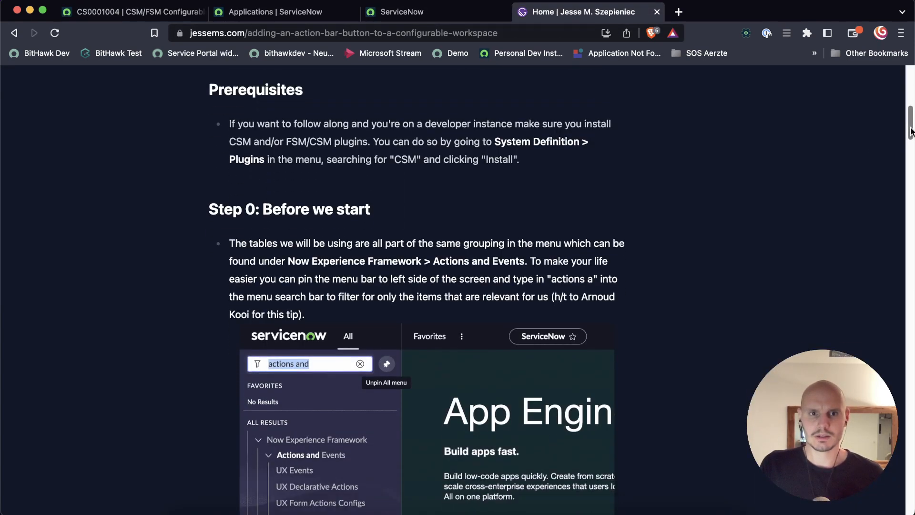
scroll(down, 3)
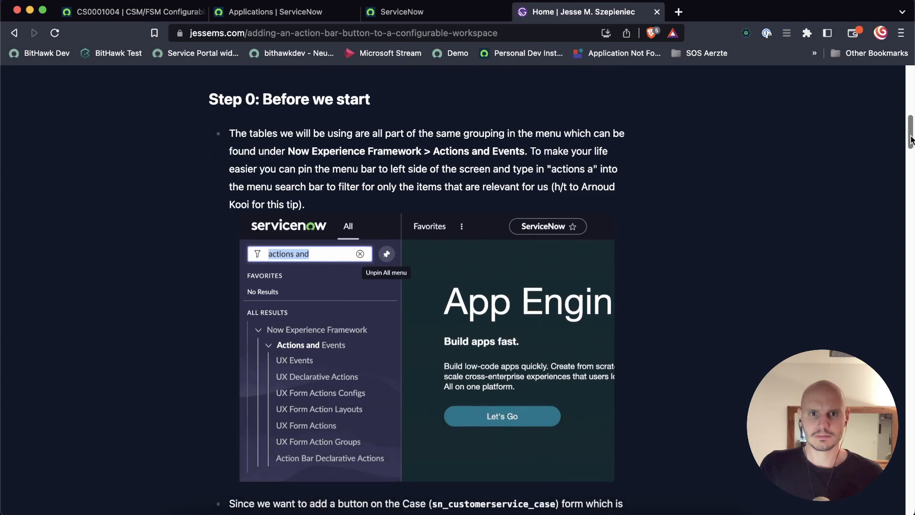
click(129, 11)
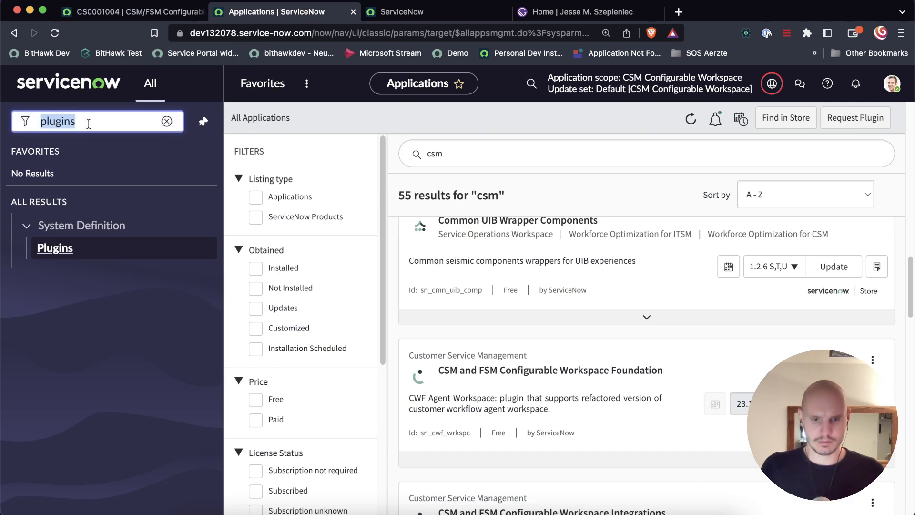
text(actions a)
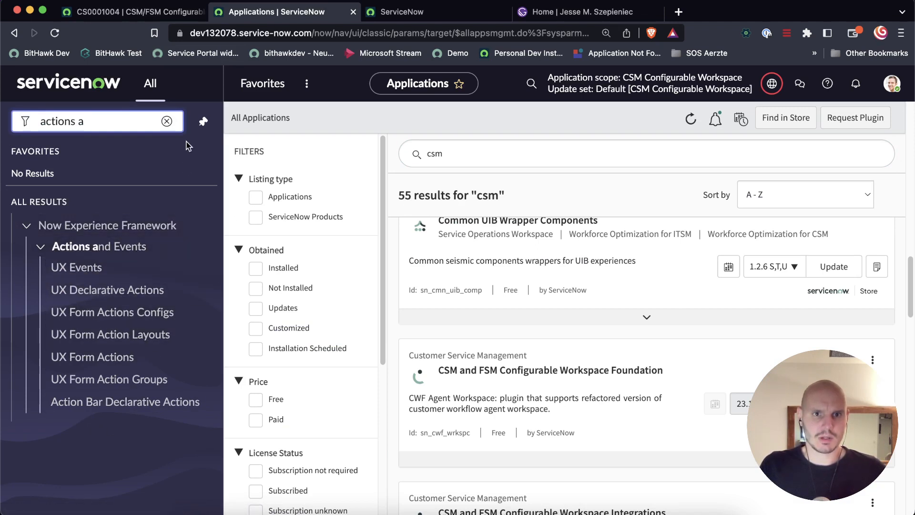
mouse_move(203, 121)
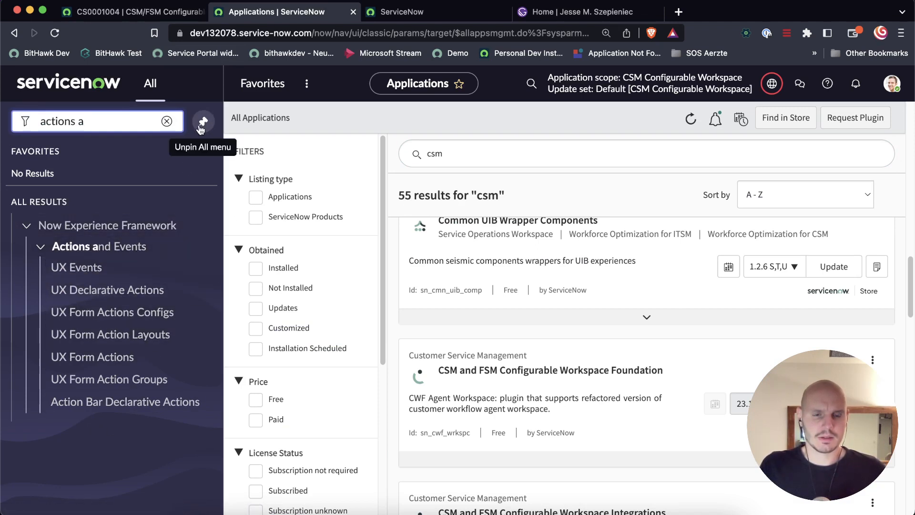
mouse_move(111, 312)
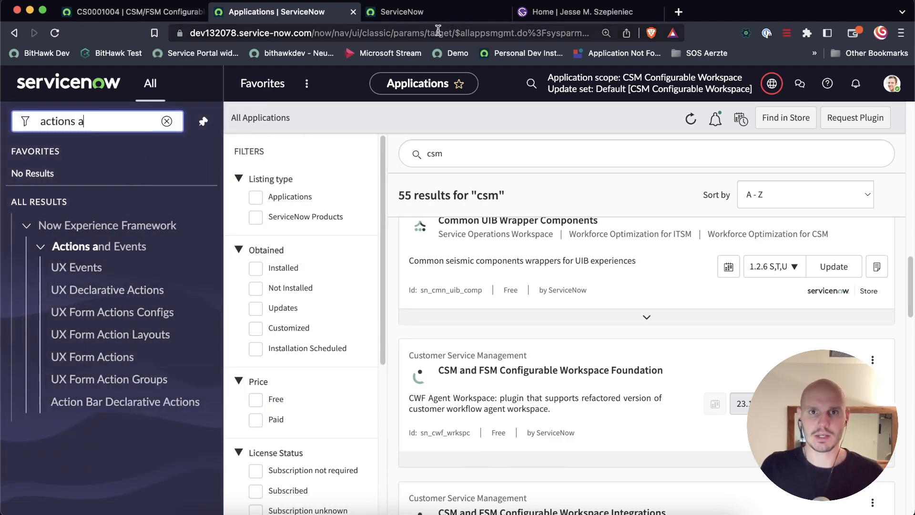
- Review Step 1 of the guide and return to ServiceNow for the Action Bar Declarative Actions list
click(583, 12)
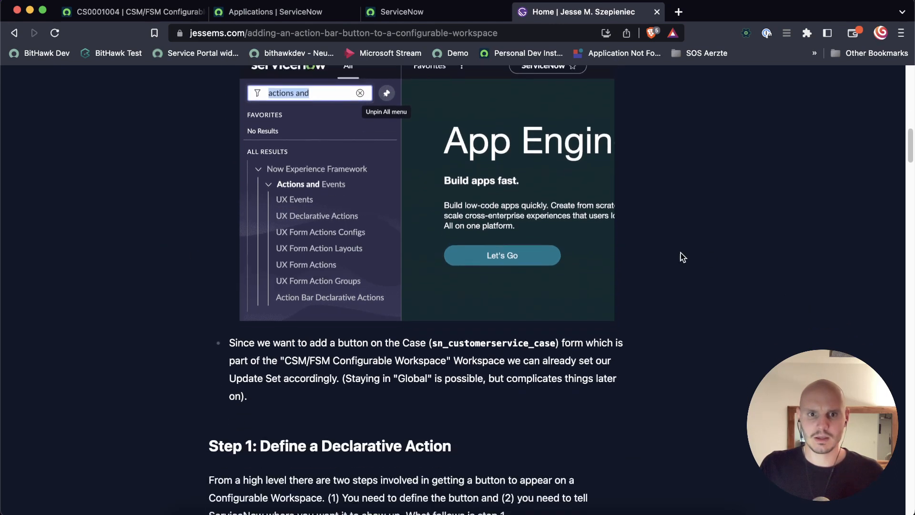
scroll(down, 3)
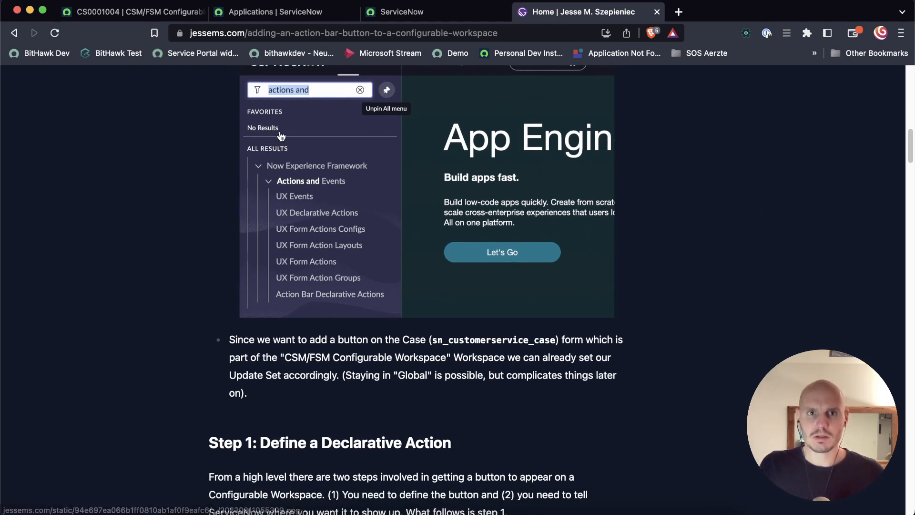
click(131, 11)
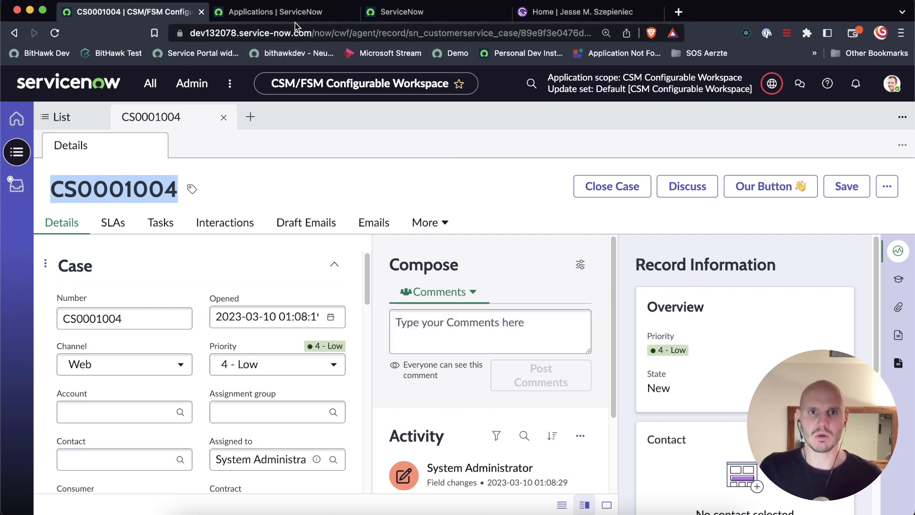
mouse_move(283, 12)
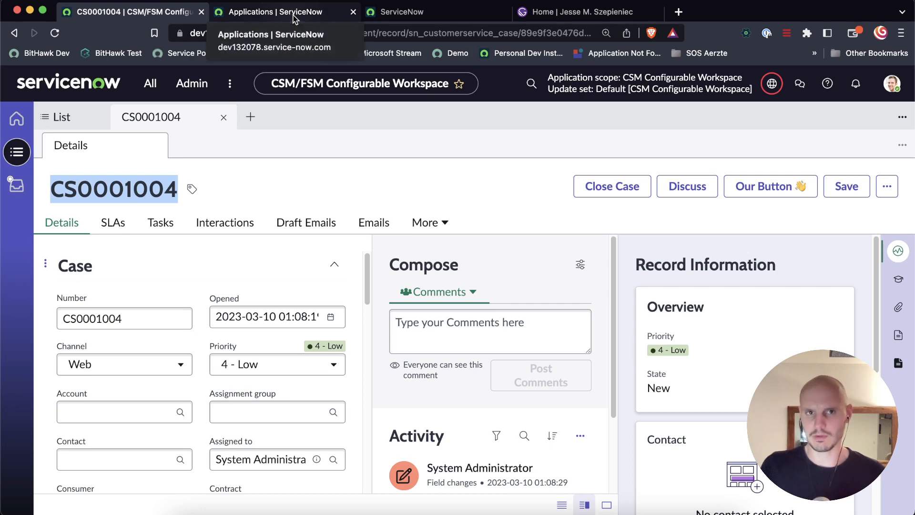
click(578, 11)
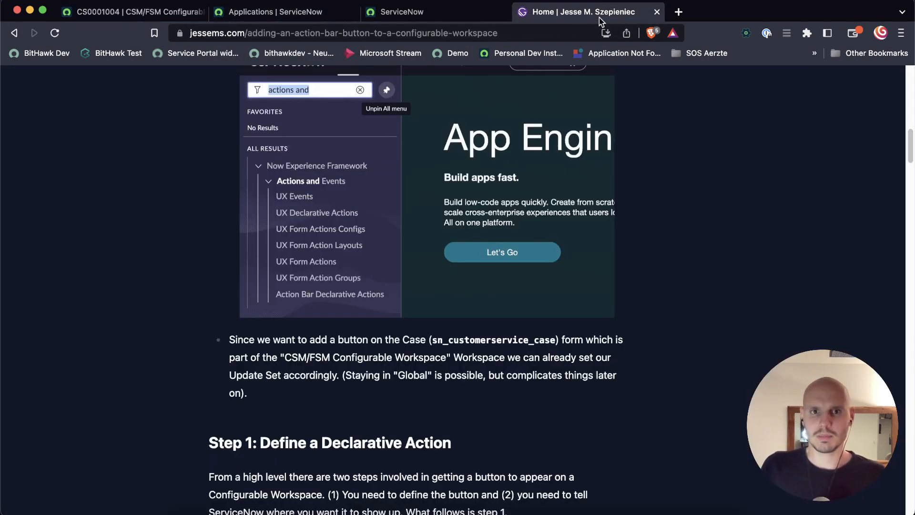
scroll(down, 3)
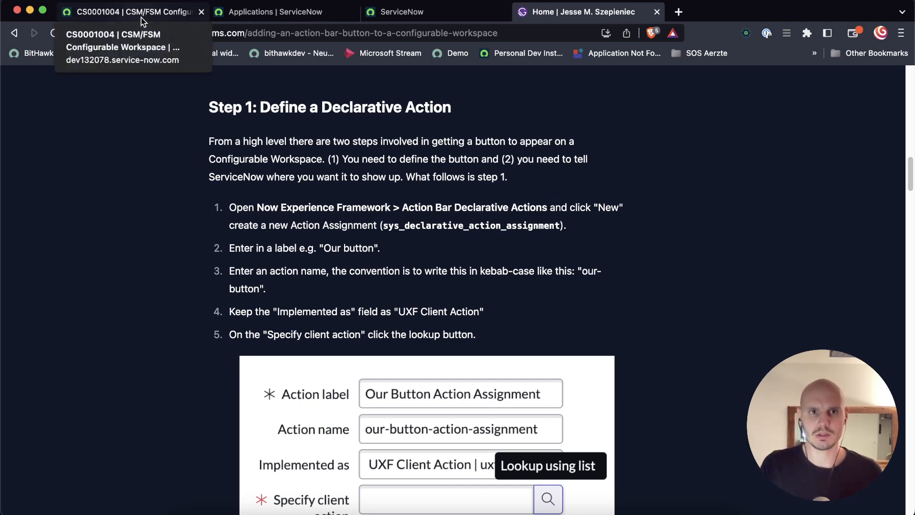
click(283, 11)
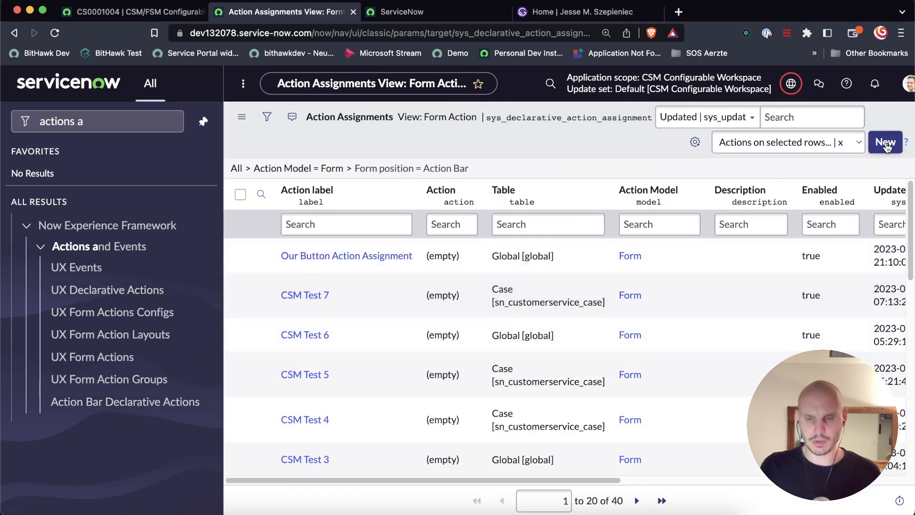
mouse_move(590, 179)
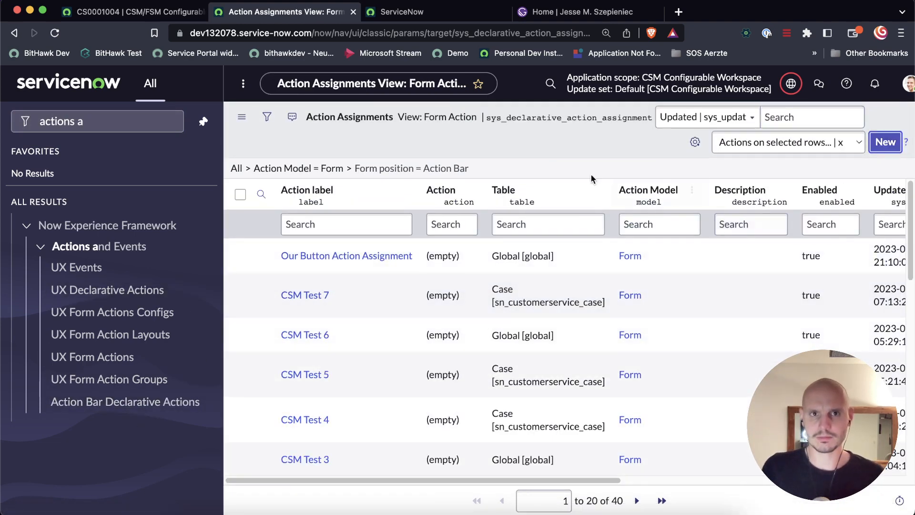
- Start a new action assignment and enter 'Crazy Button' as its Action label
click(885, 142)
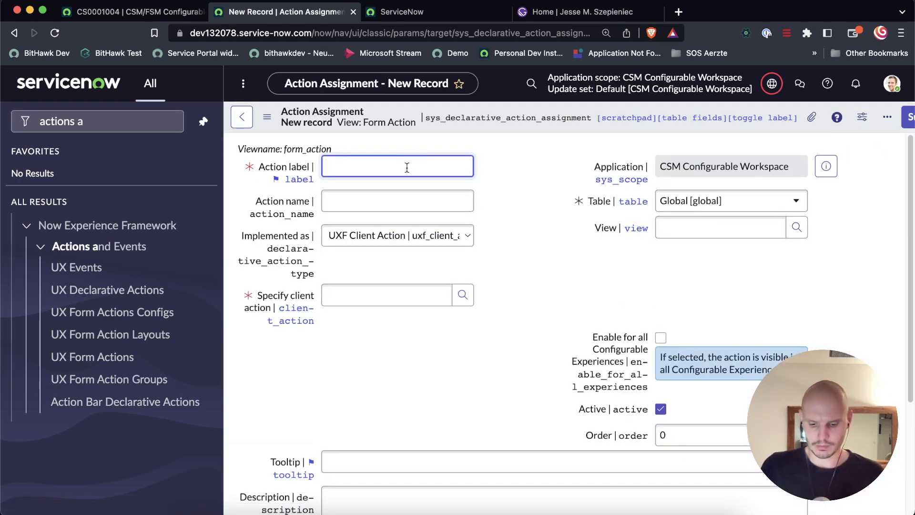
text(Cra)
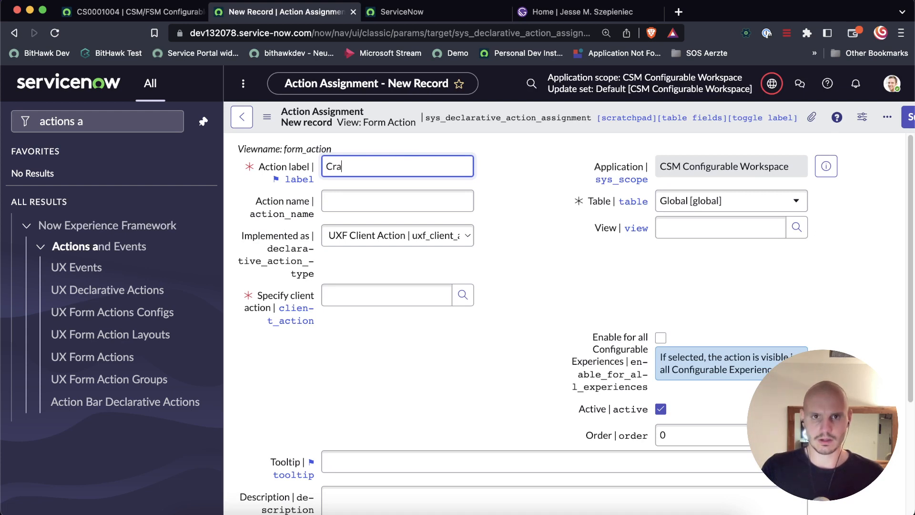
text(B)
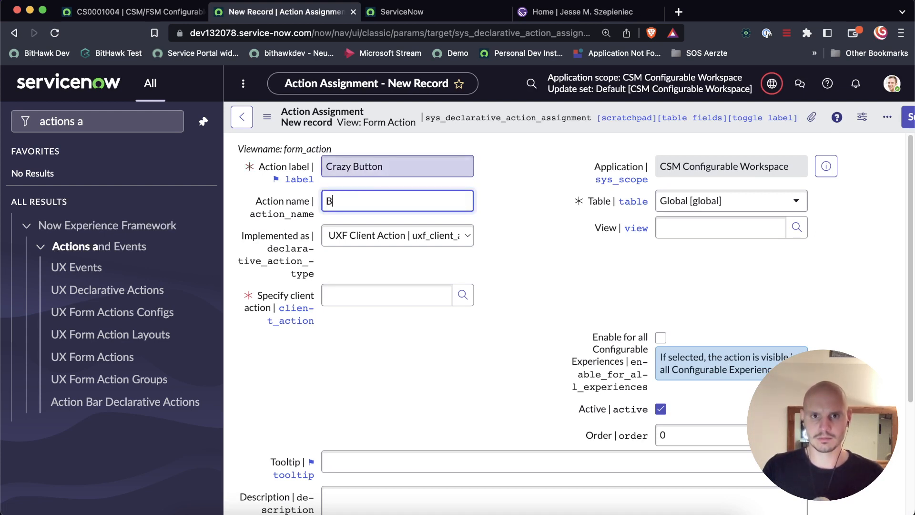
text(Crazy B)
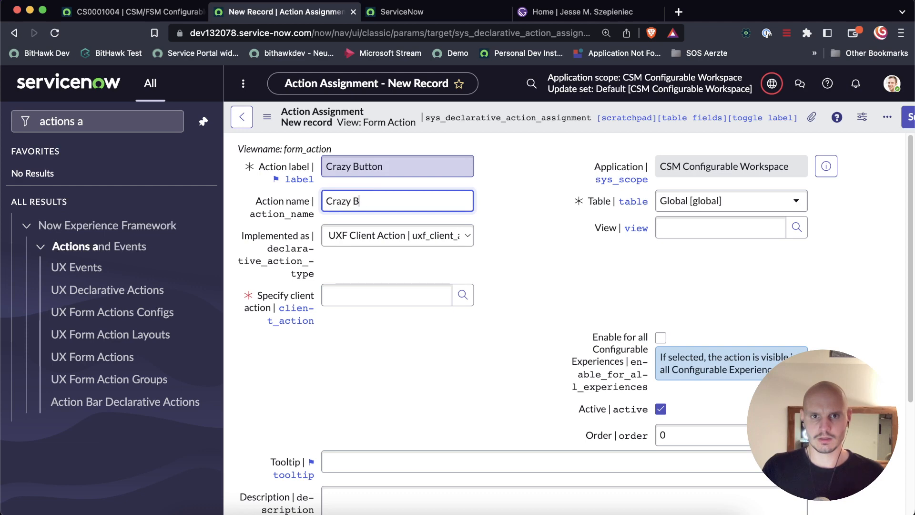
- Check the guide's naming convention and set the Action name to 'crazy-button', keeping UXF Client Action
click(588, 11)
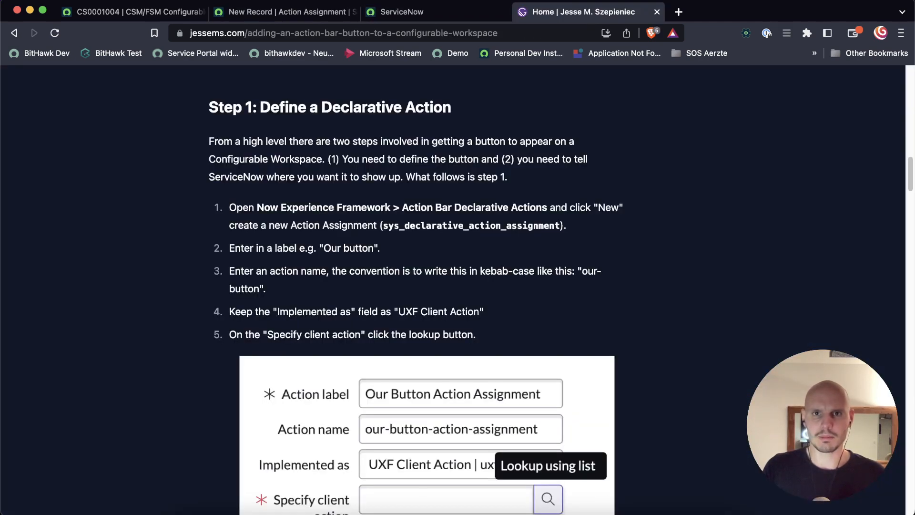
mouse_move(310, 298)
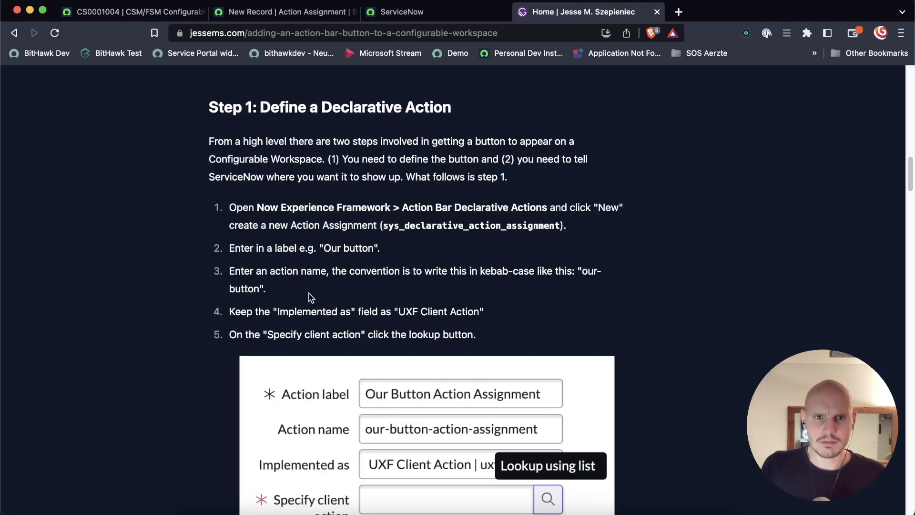
scroll(down, 3)
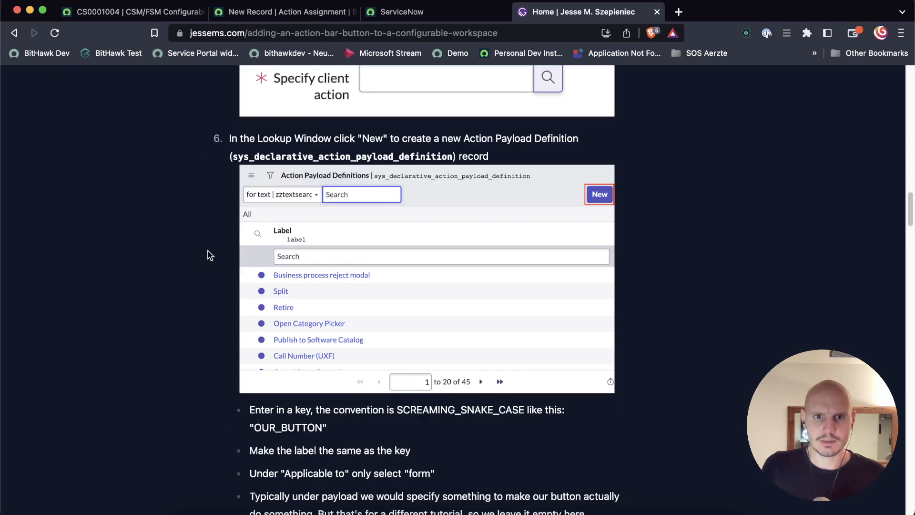
mouse_move(228, 168)
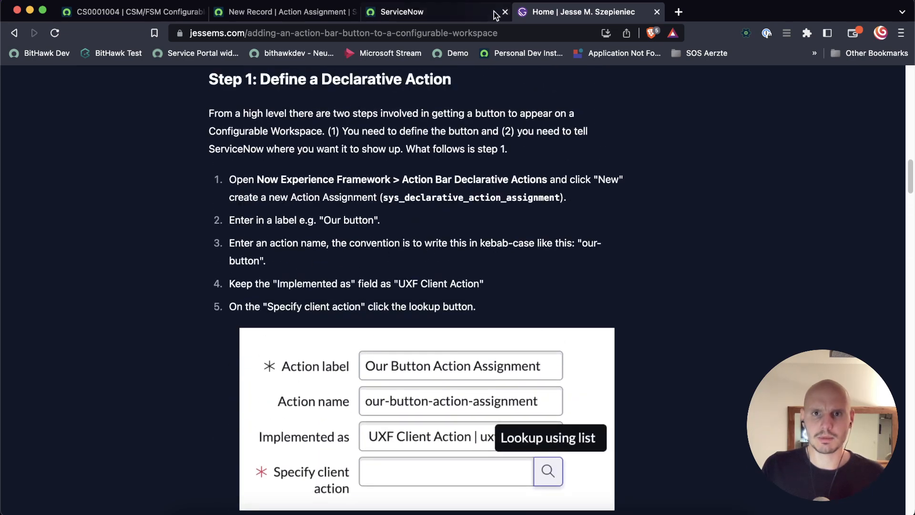
click(283, 11)
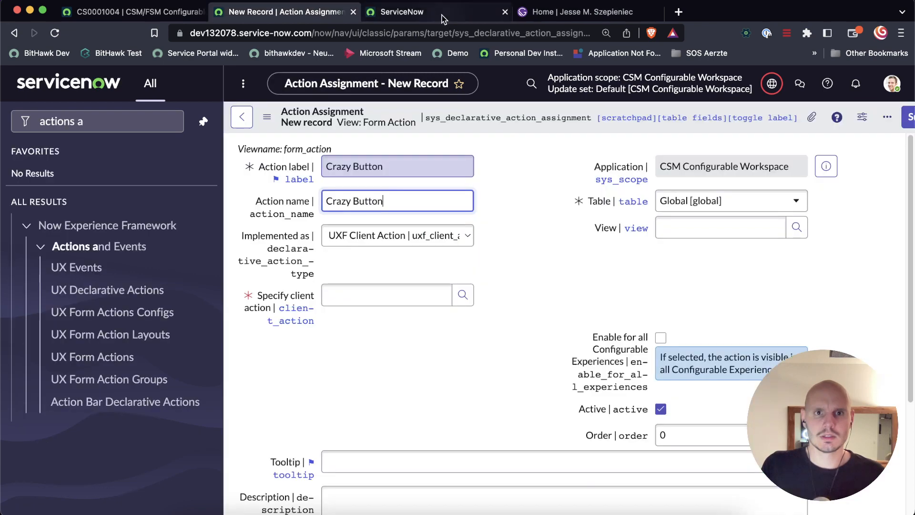
click(434, 12)
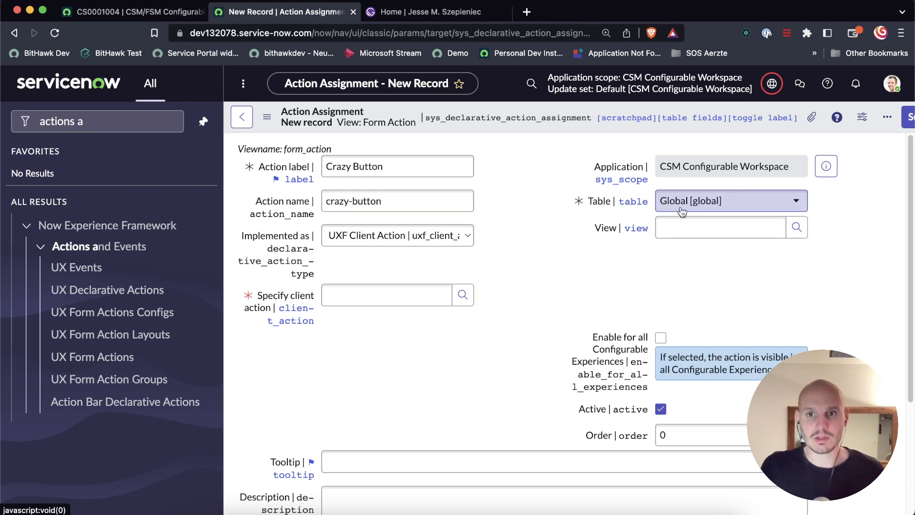
mouse_move(688, 212)
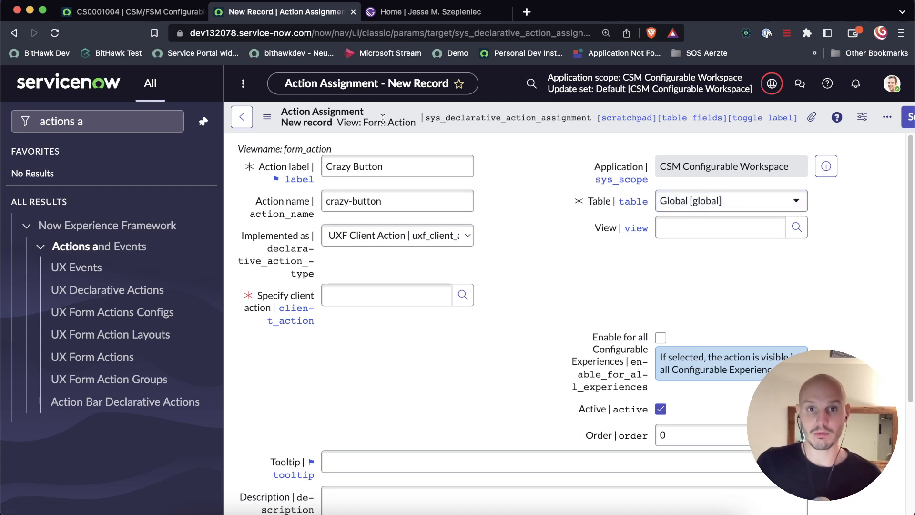
click(660, 338)
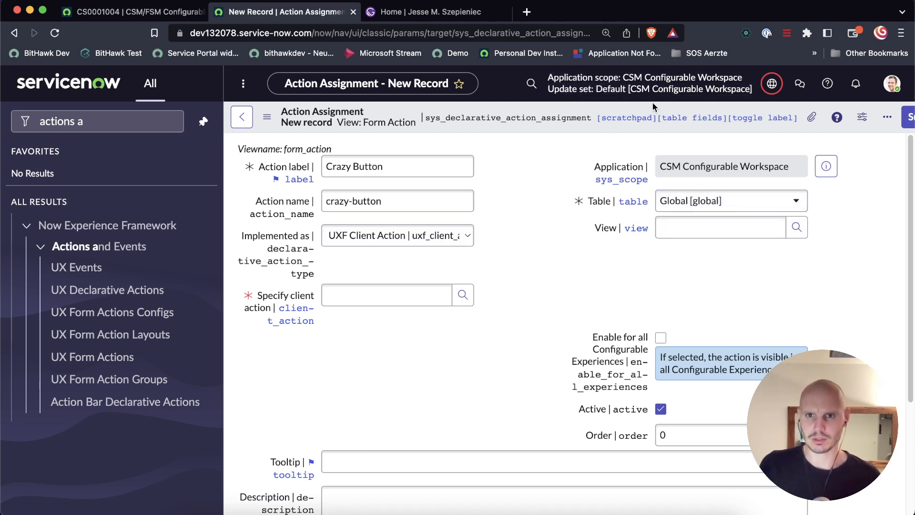
click(729, 201)
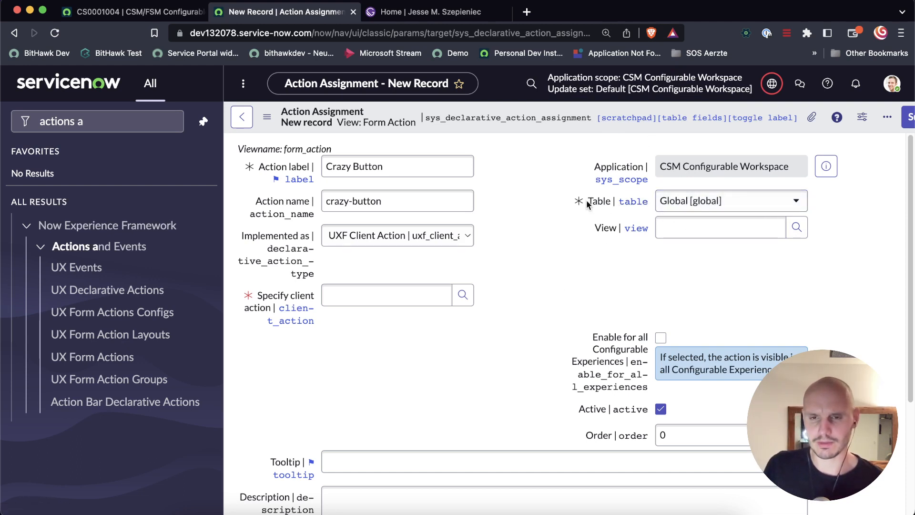
mouse_move(597, 191)
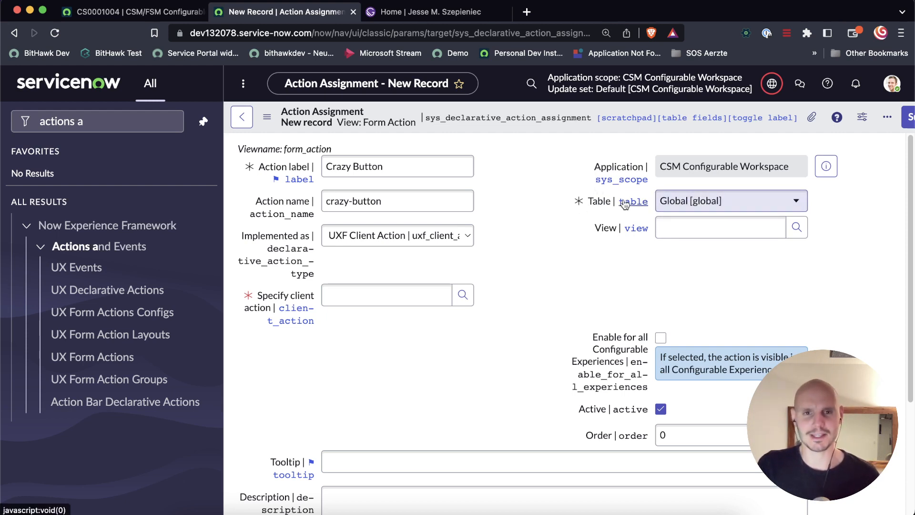
click(386, 295)
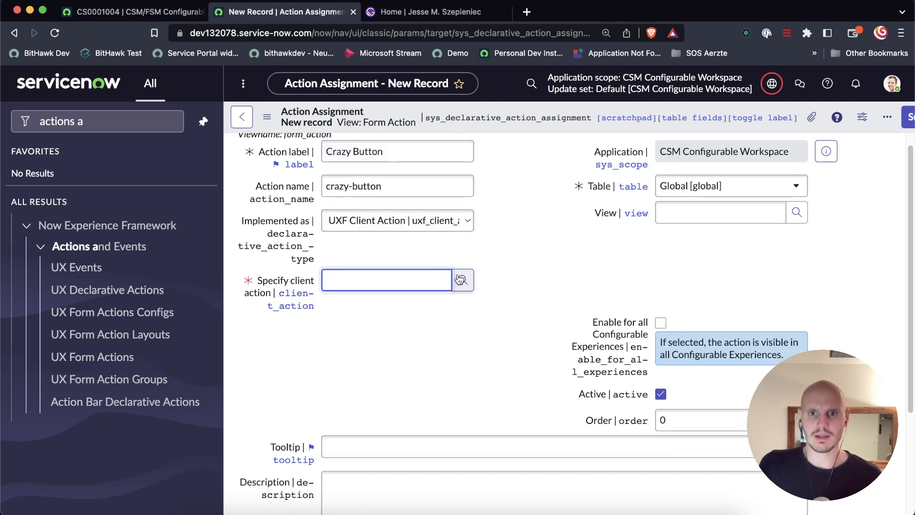
- From the client action lookup, create a new Action Payload Definition
click(462, 280)
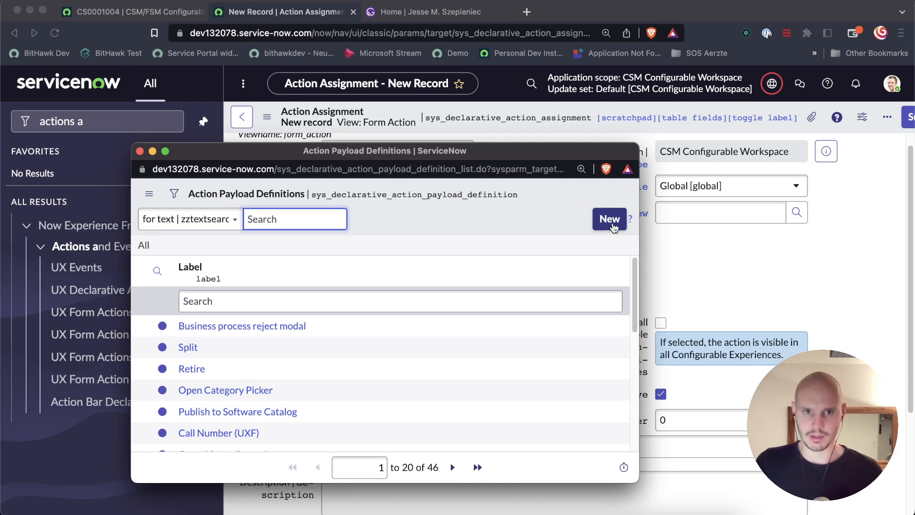
click(609, 219)
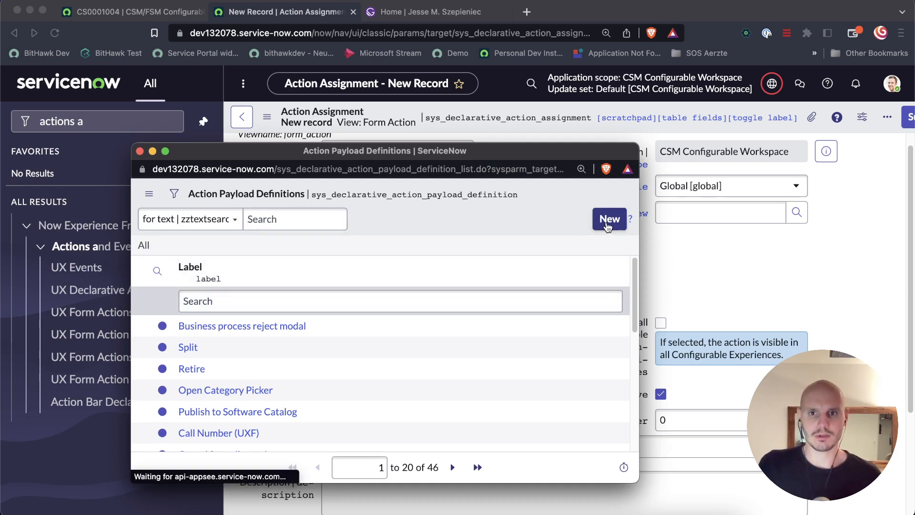
click(609, 220)
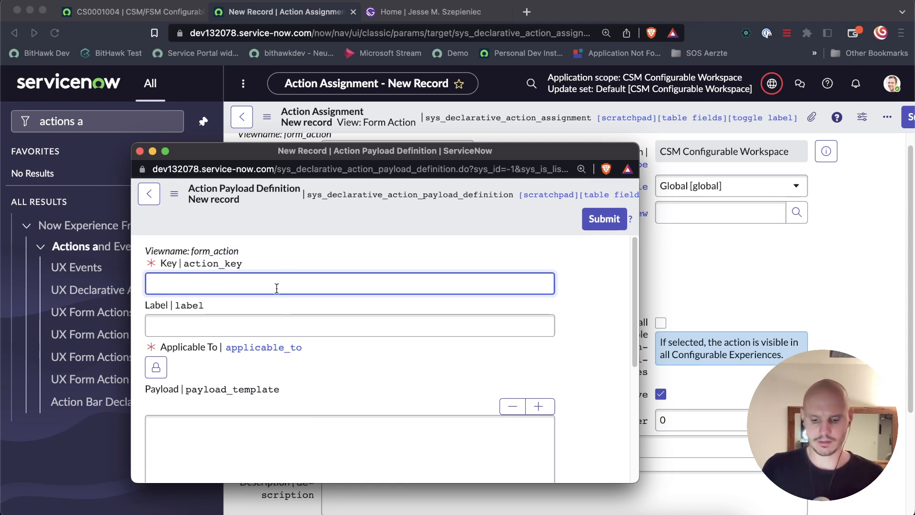
- Enter CRAZY_BUTTON as the payload definition's Key and Label, leaving Payload blank
text(C)
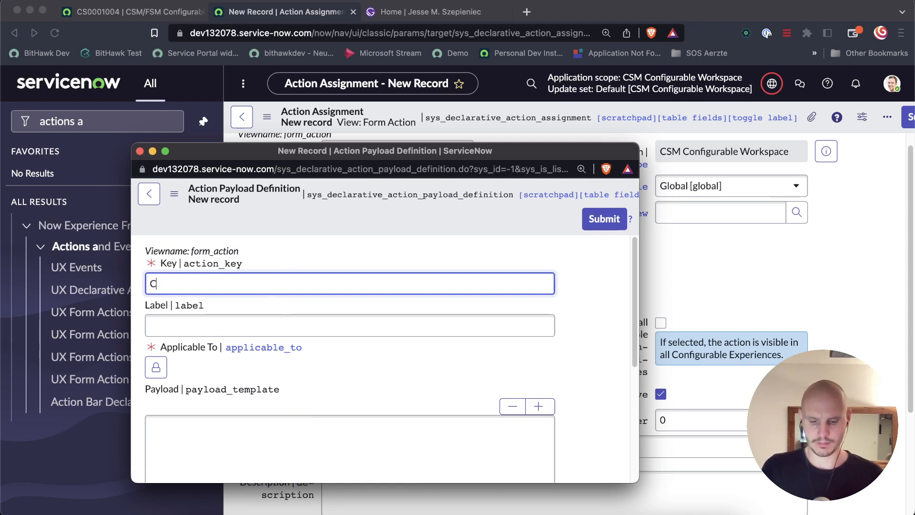
text(RAZY_BUTTON)
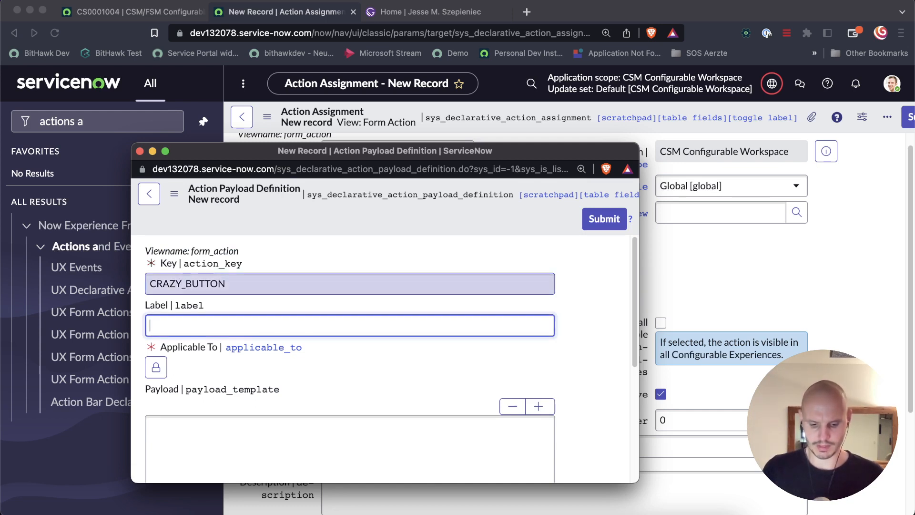
text(CRAZU)
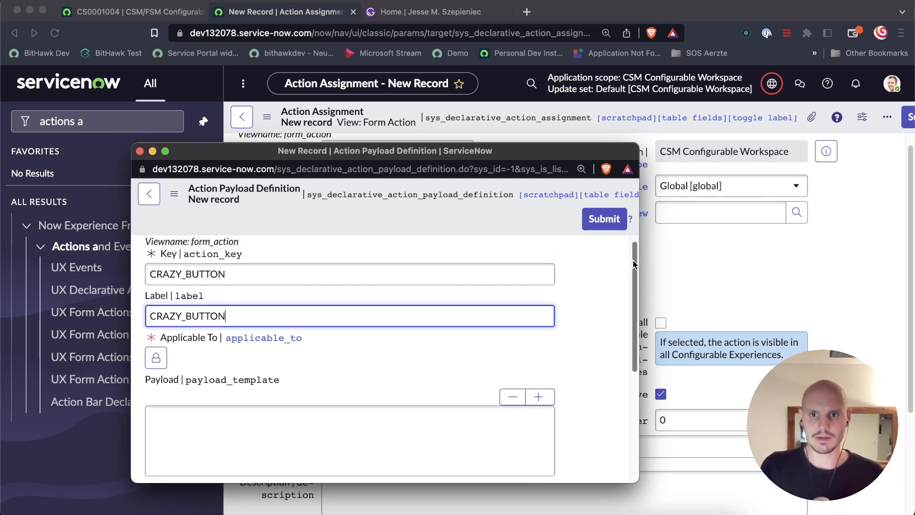
scroll(down, 3)
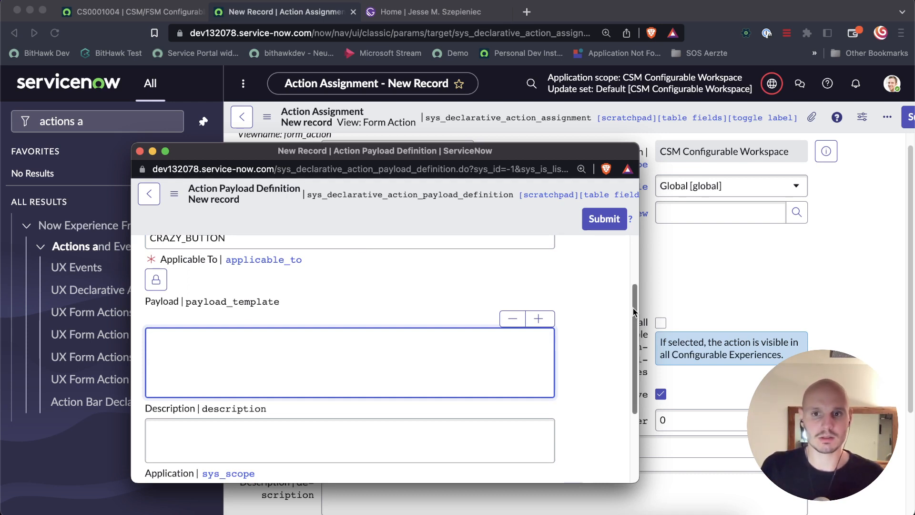
scroll(down, 3)
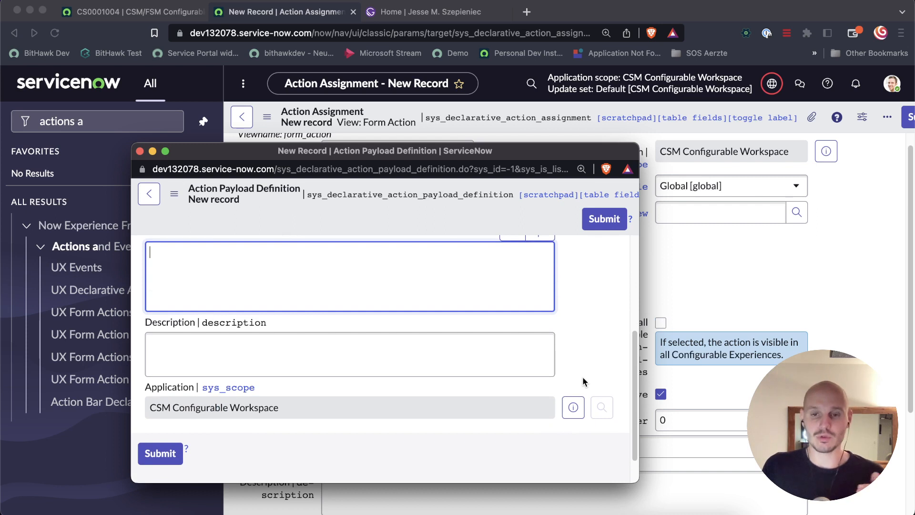
scroll(down, 3)
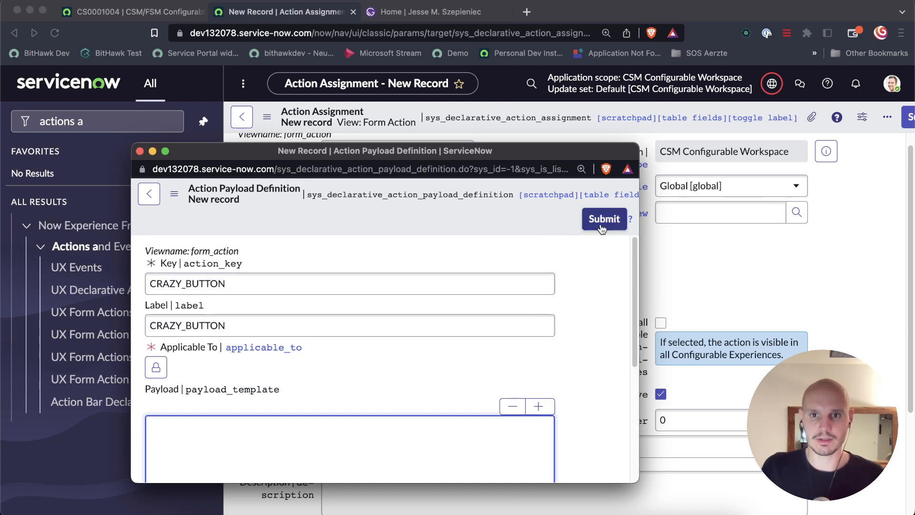
- Set Applicable To to Form via '**' and submit the CRAZY_BUTTON payload definition
click(604, 218)
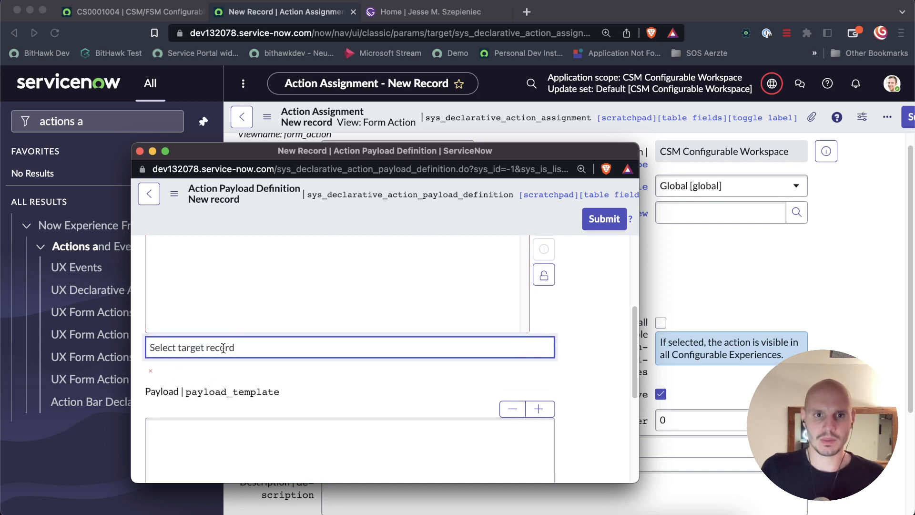
text(**)
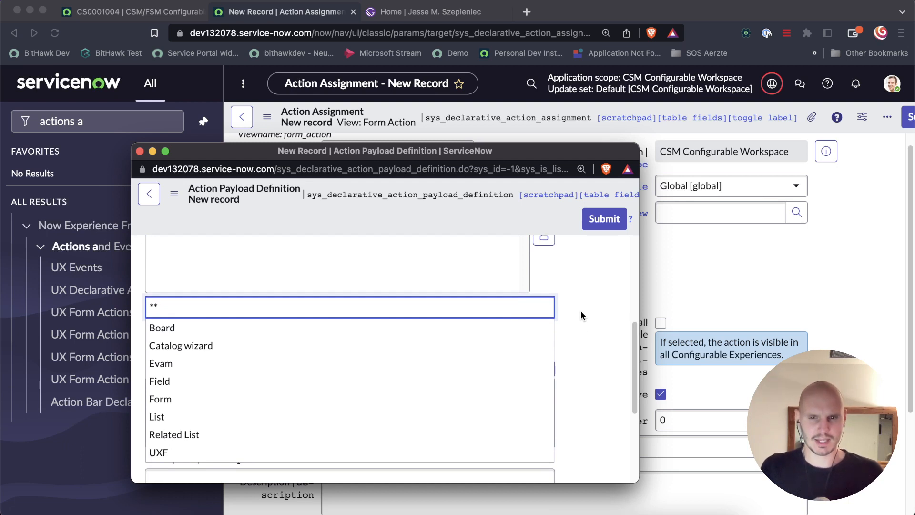
mouse_move(170, 363)
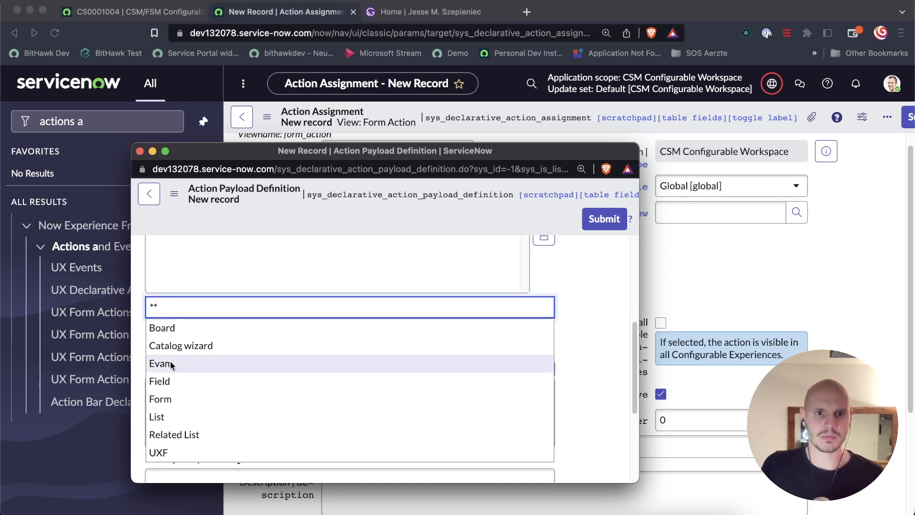
mouse_move(196, 434)
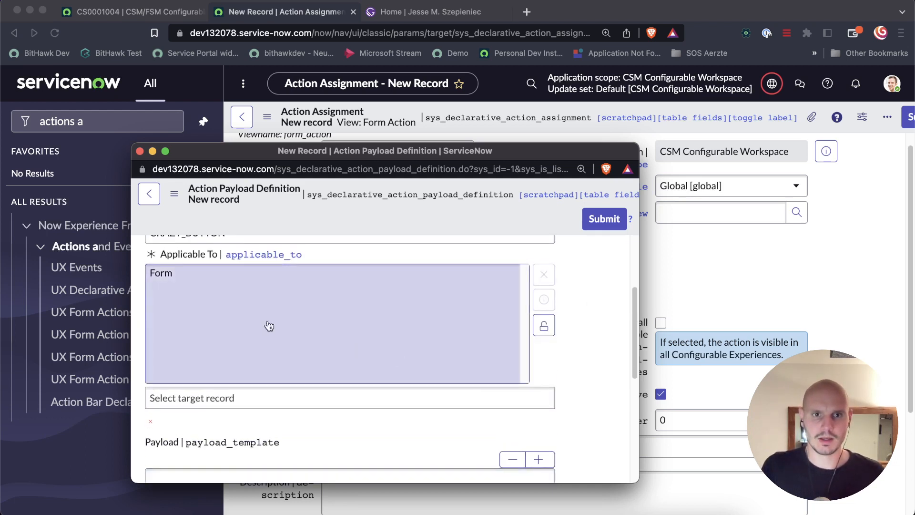
click(604, 219)
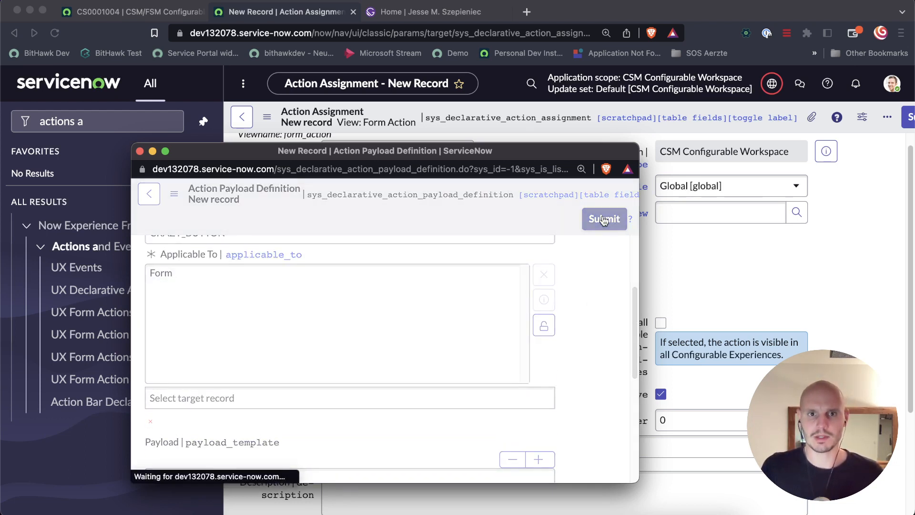
- Check the remaining guide steps and submit the Crazy Button action assignment
click(603, 219)
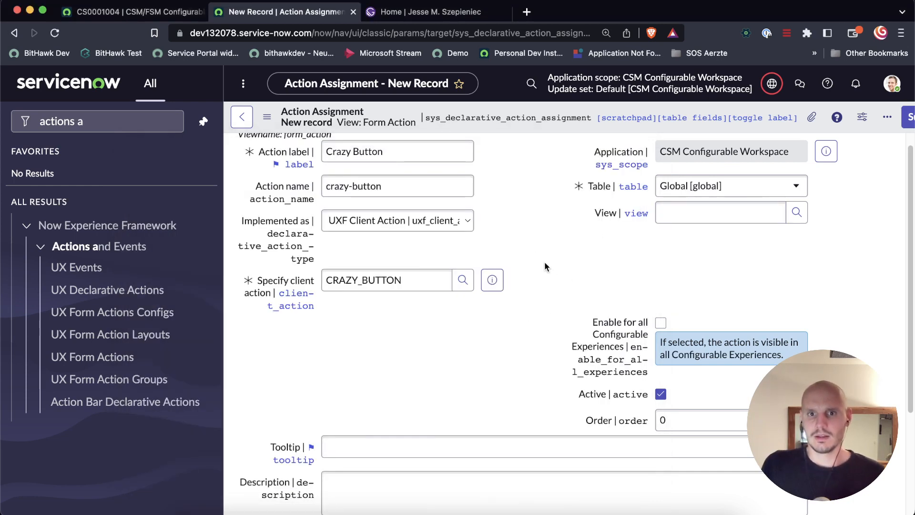
scroll(down, 3)
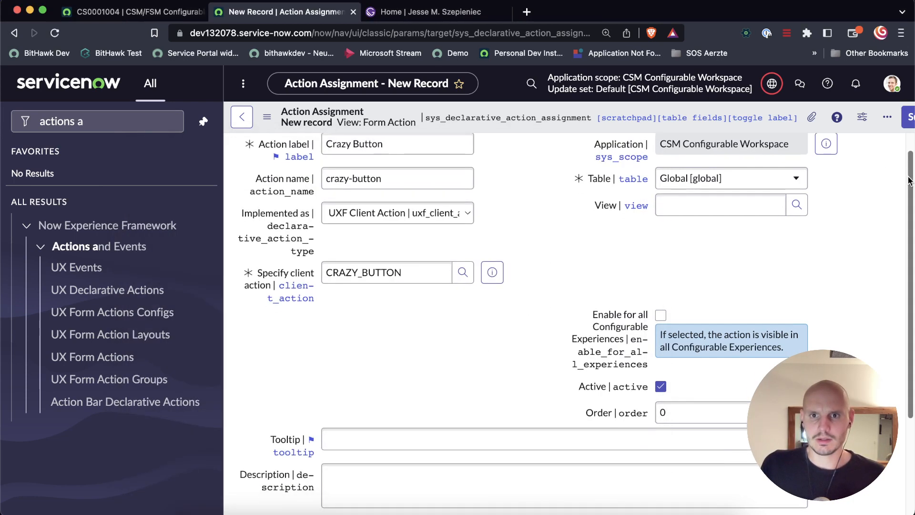
scroll(down, 3)
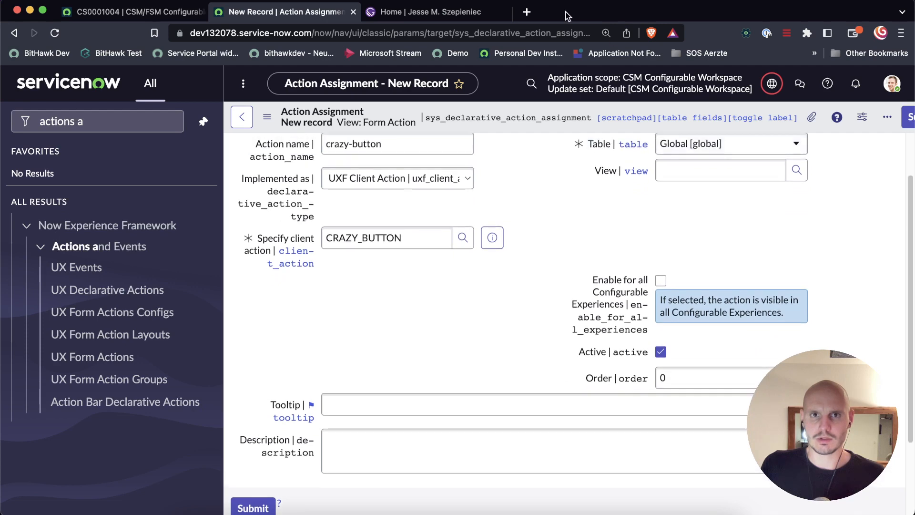
click(435, 11)
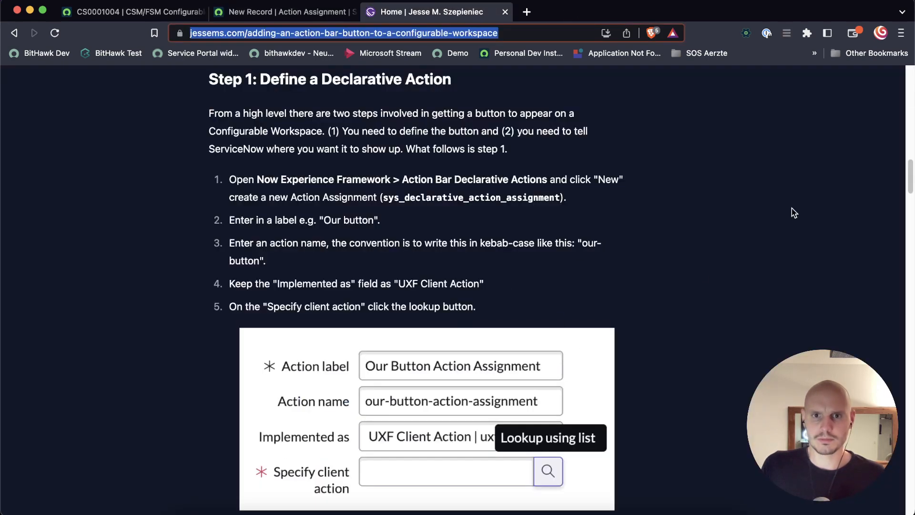
scroll(down, 3)
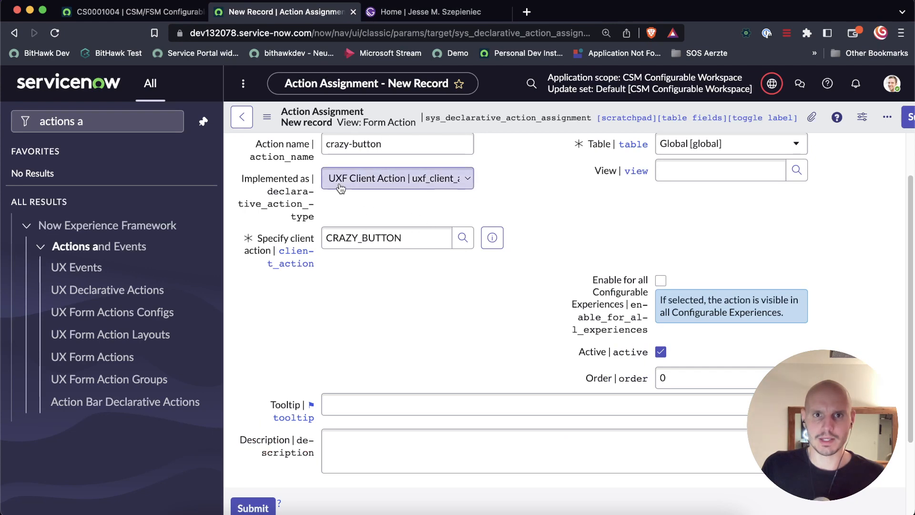
mouse_move(474, 150)
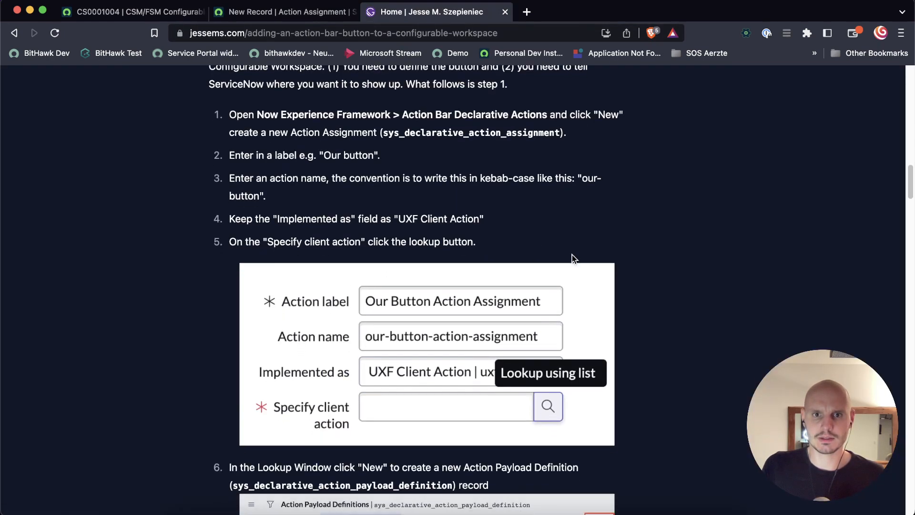
scroll(down, 3)
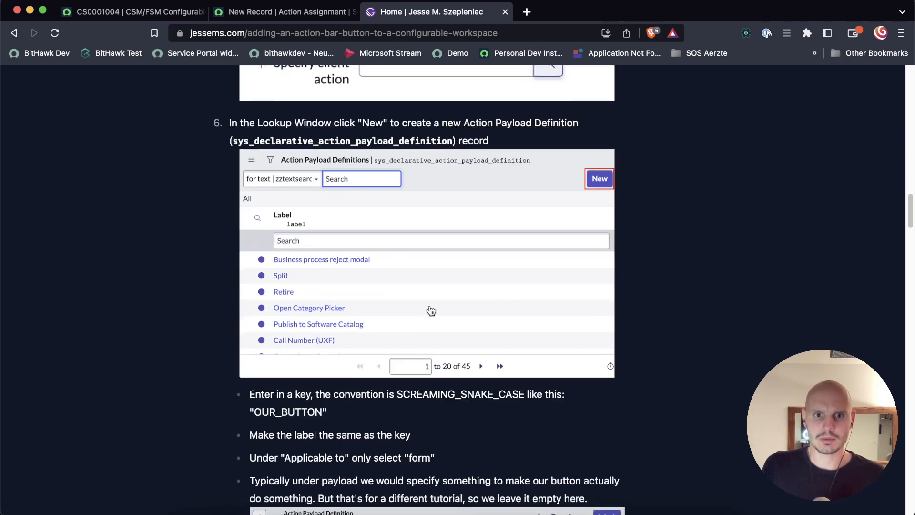
scroll(down, 3)
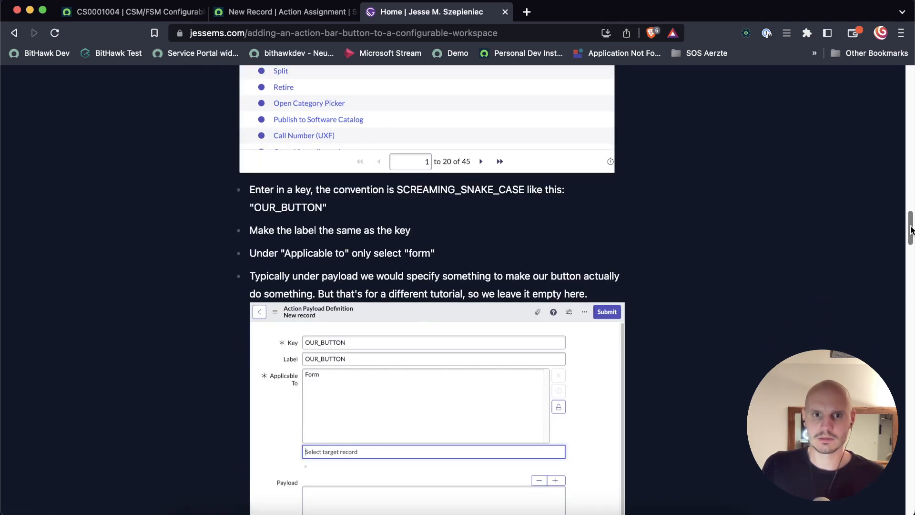
scroll(down, 3)
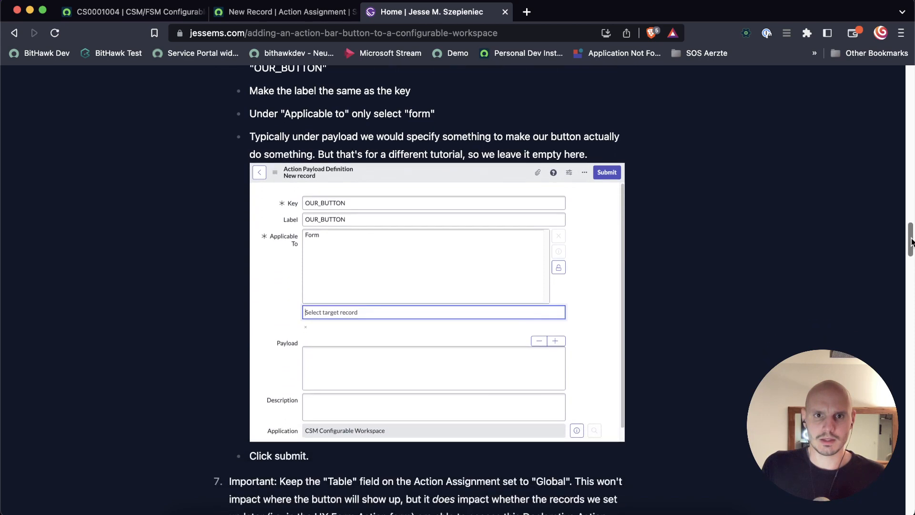
scroll(down, 3)
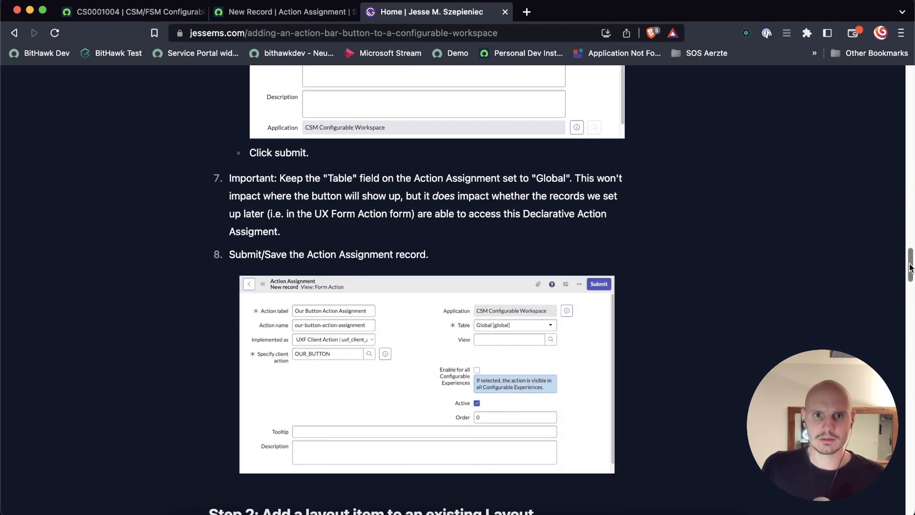
click(285, 11)
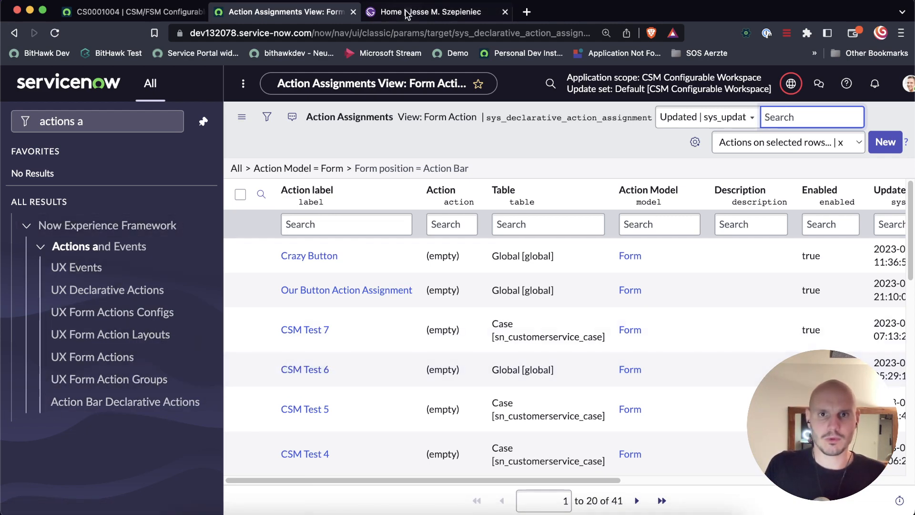
click(435, 11)
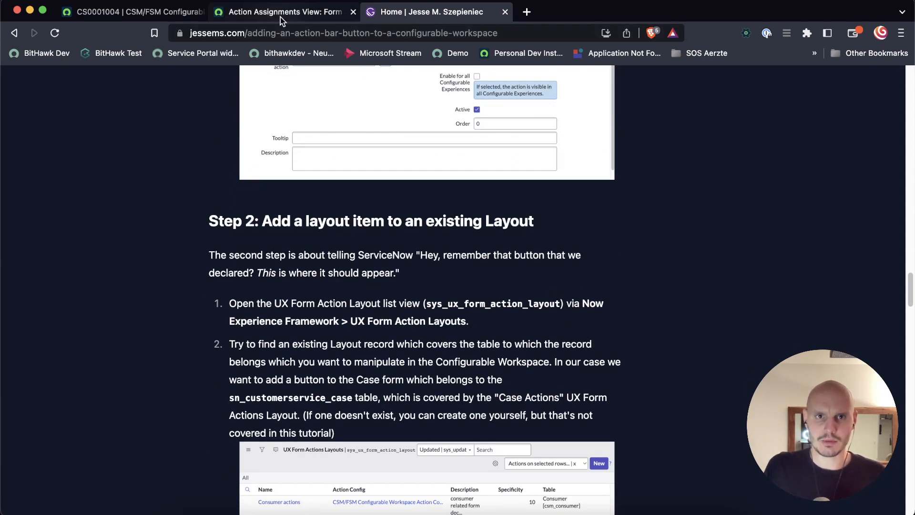
click(283, 12)
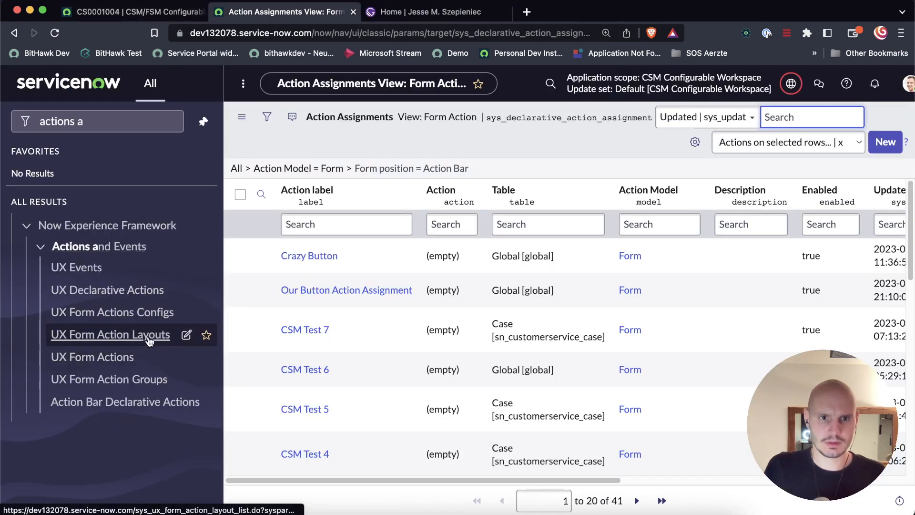
click(109, 335)
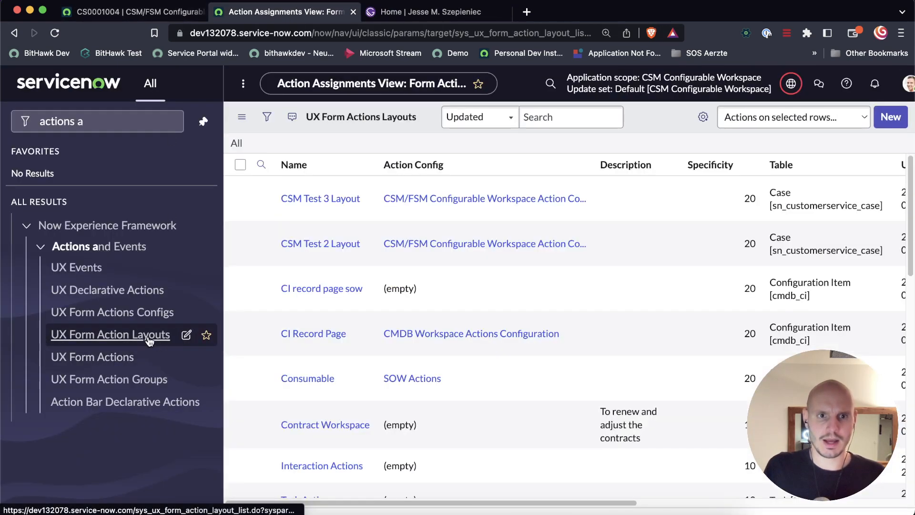
click(109, 335)
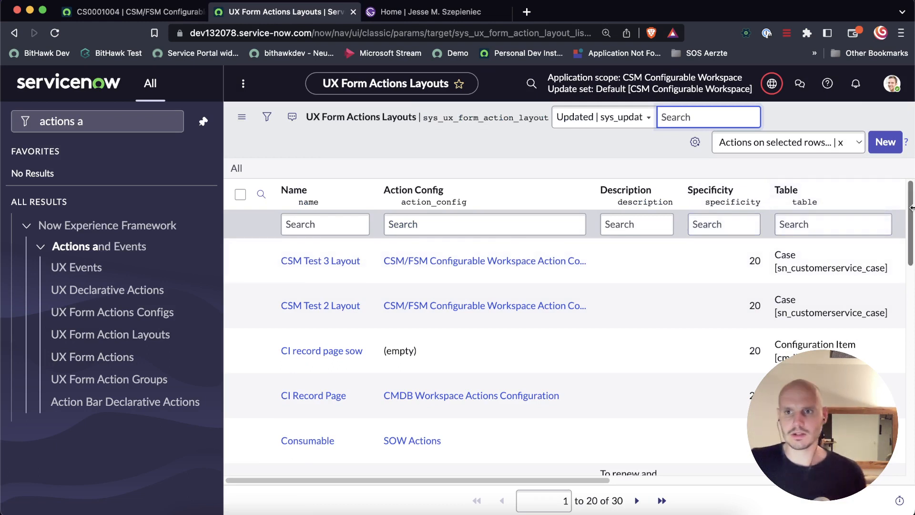
scroll(down, 3)
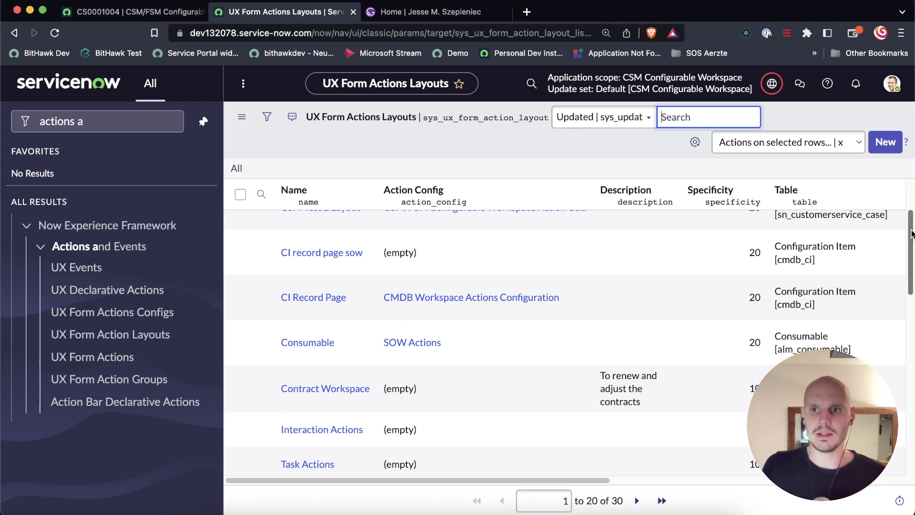
scroll(down, 3)
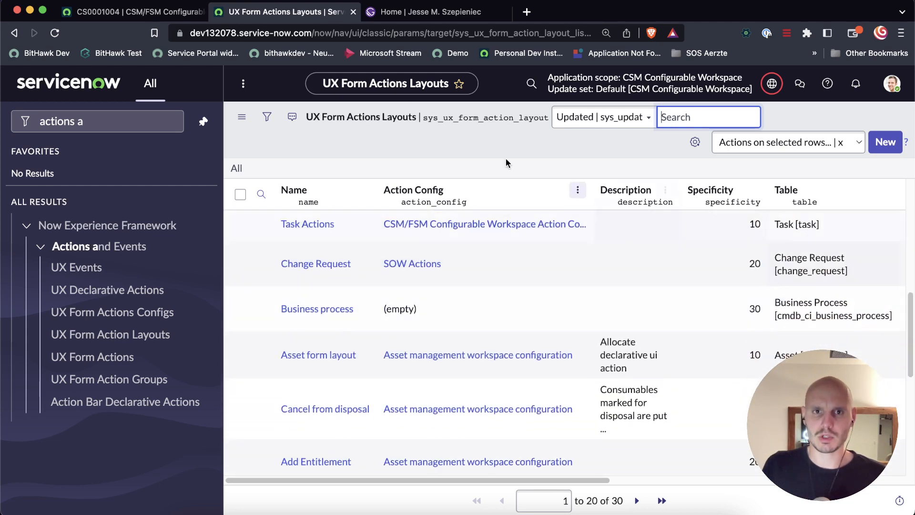
mouse_move(445, 103)
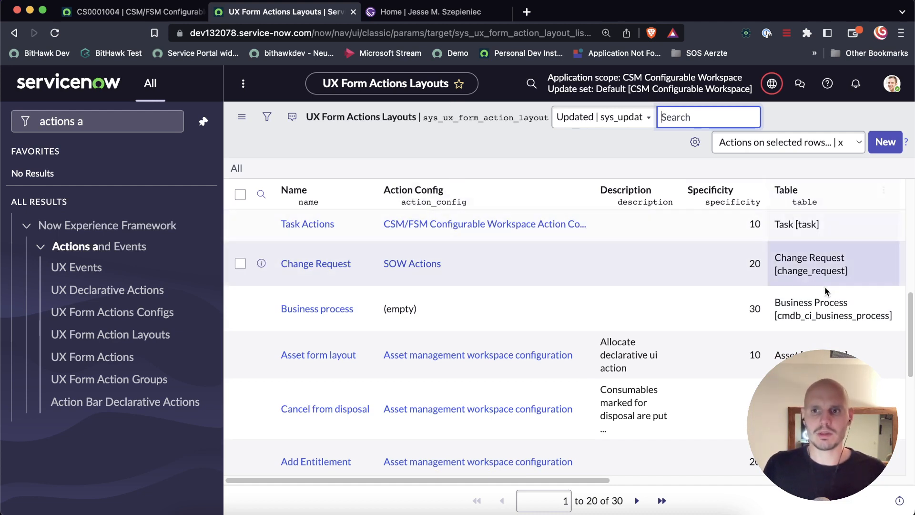
scroll(down, 3)
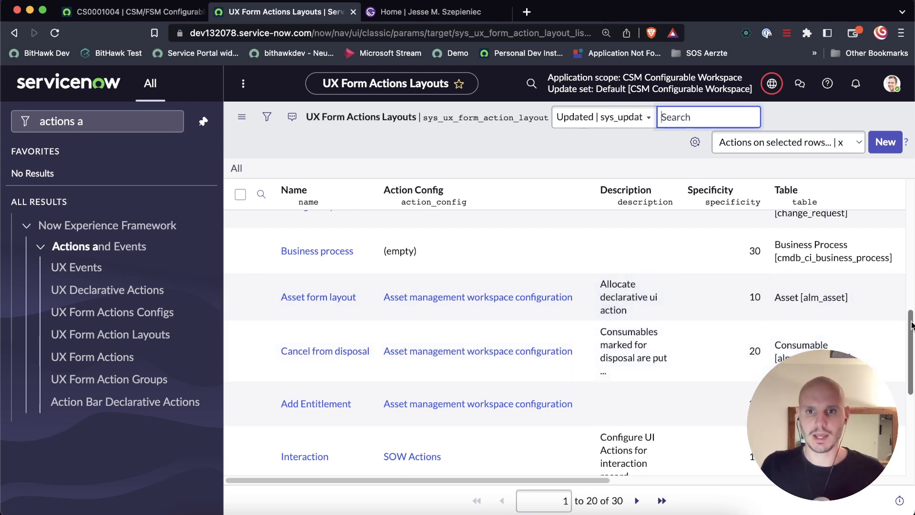
scroll(down, 3)
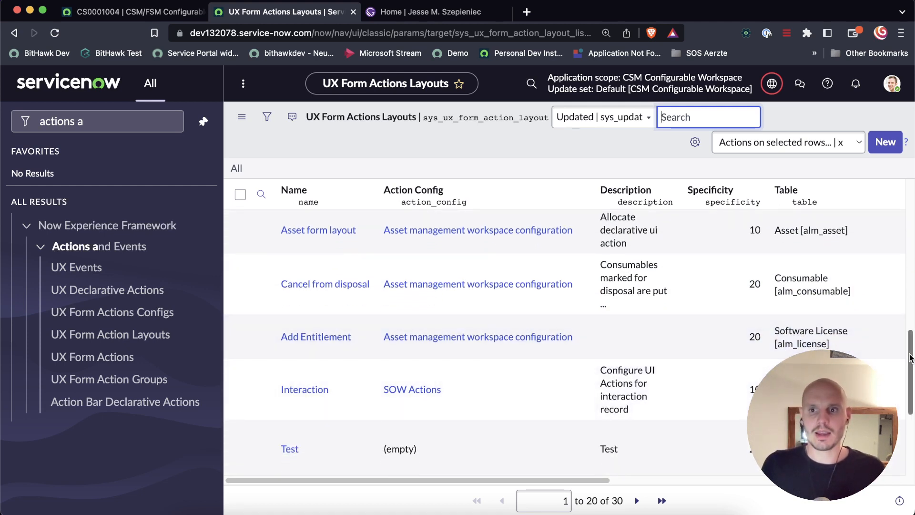
click(132, 12)
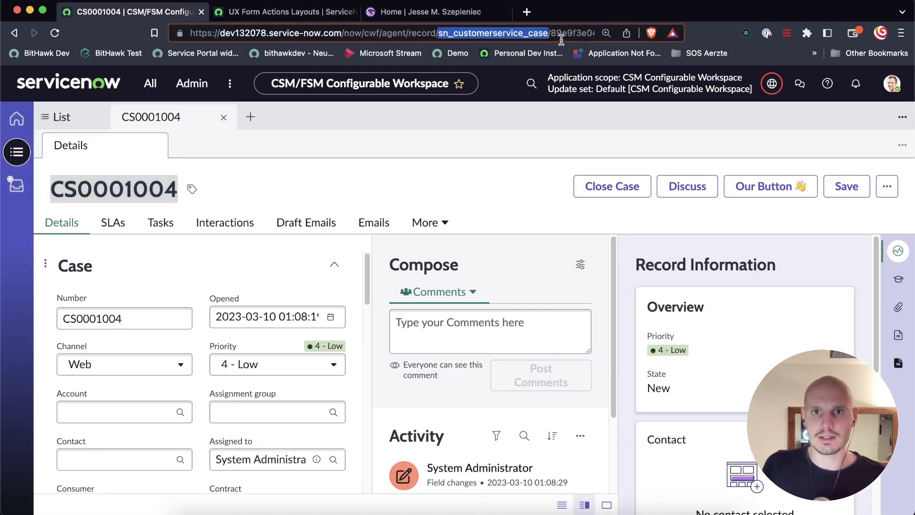
click(281, 12)
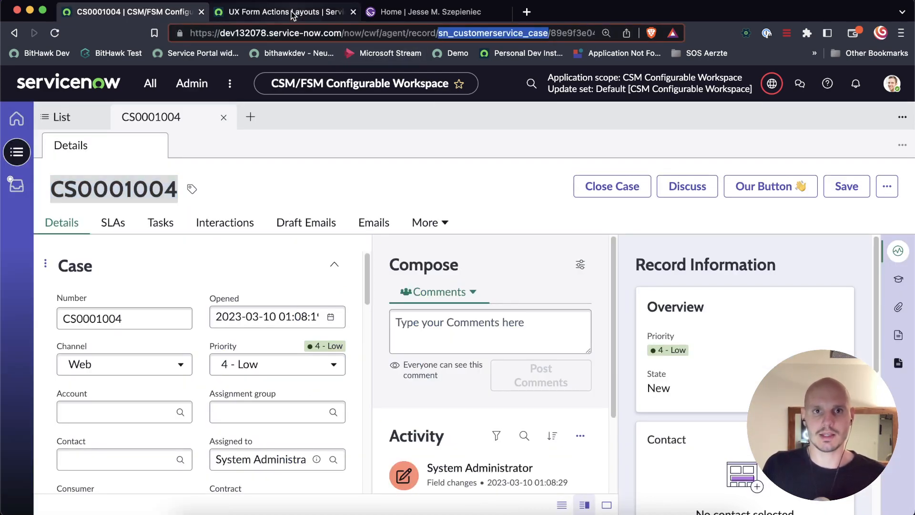
click(283, 11)
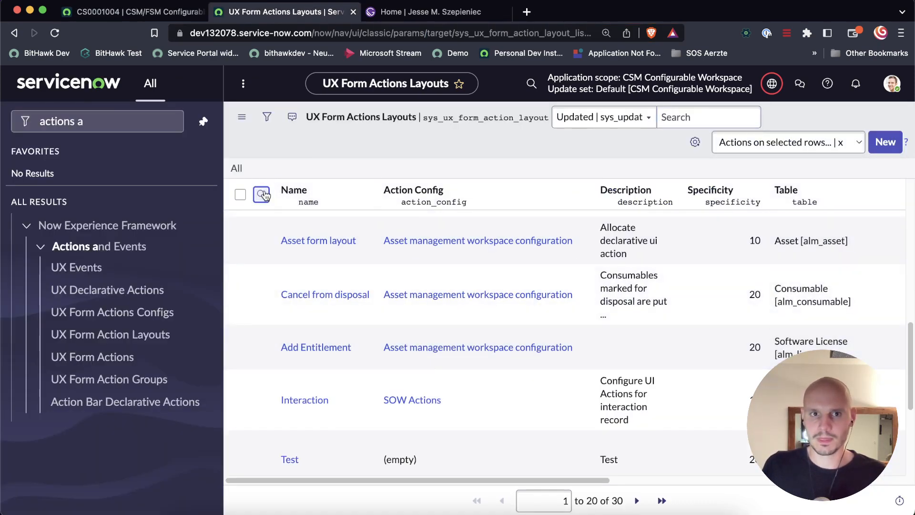
- Filter the layouts' Table column by sn_customerservice_case and open the Case Actions layout
click(261, 194)
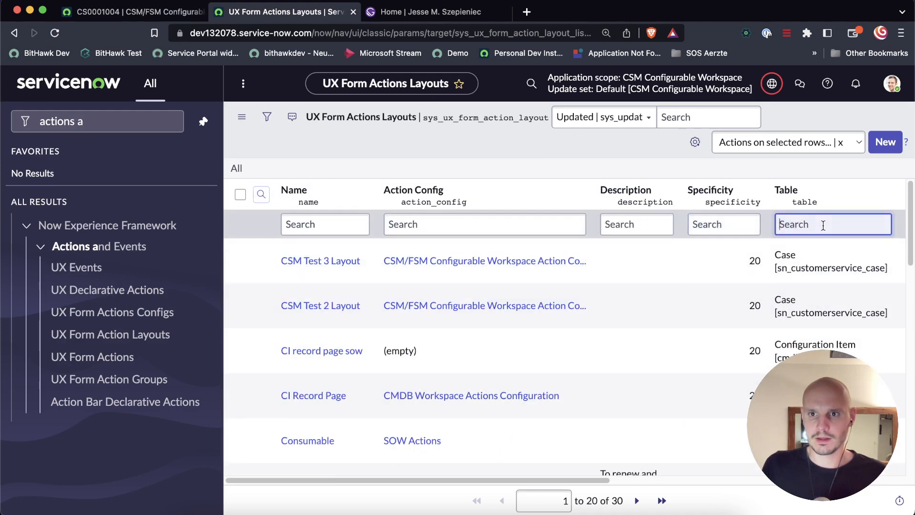
text(sn_customerservice_case)
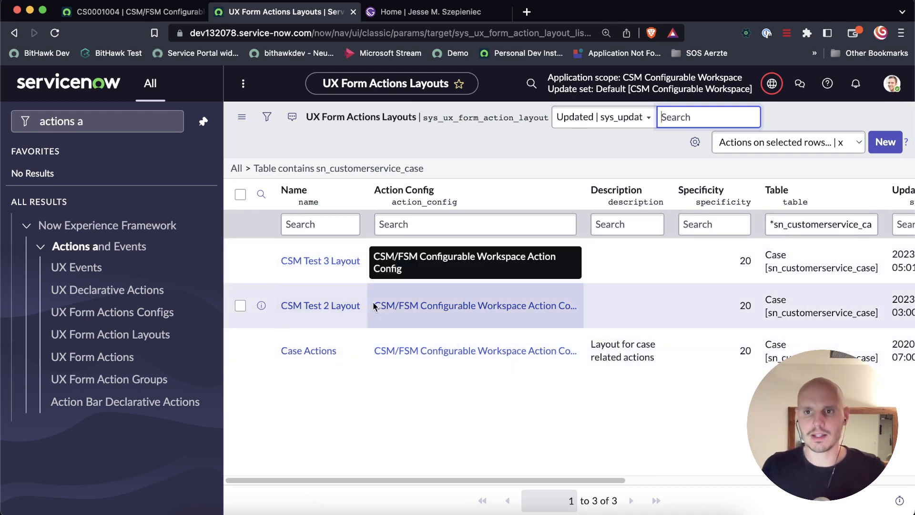
mouse_move(313, 327)
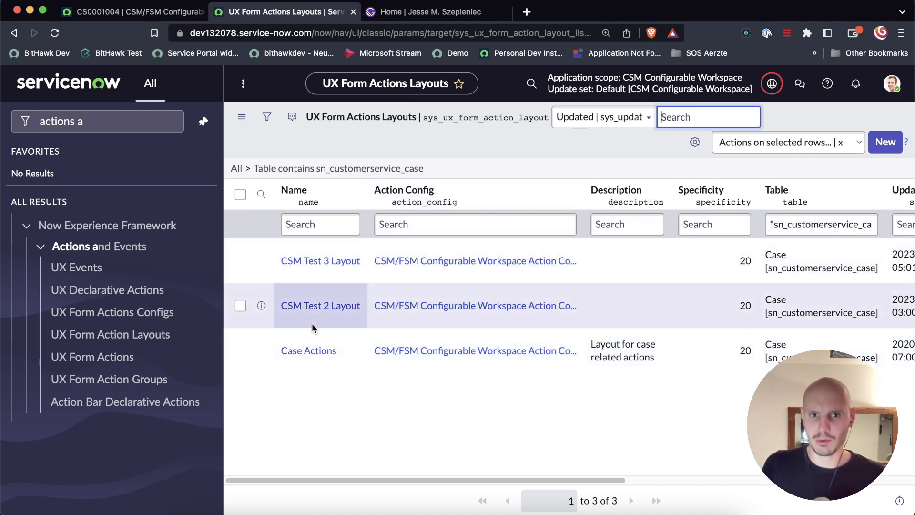
mouse_move(308, 350)
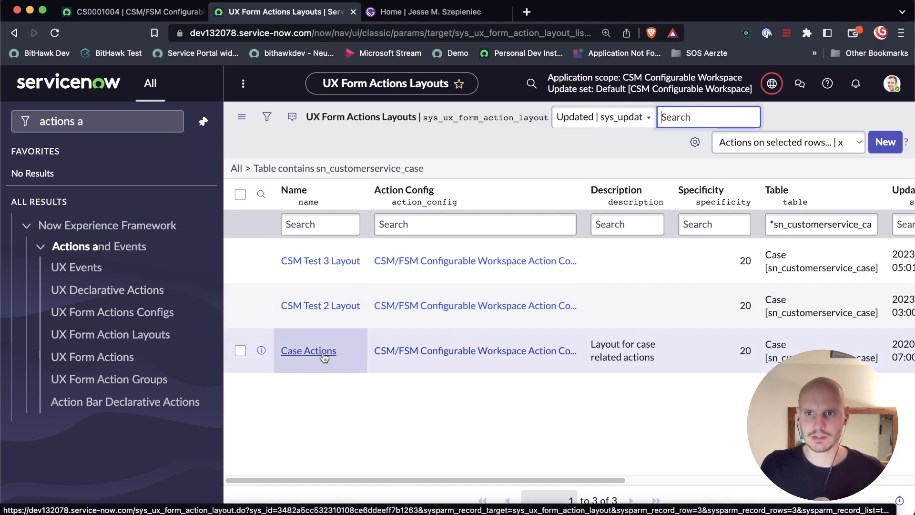
click(308, 350)
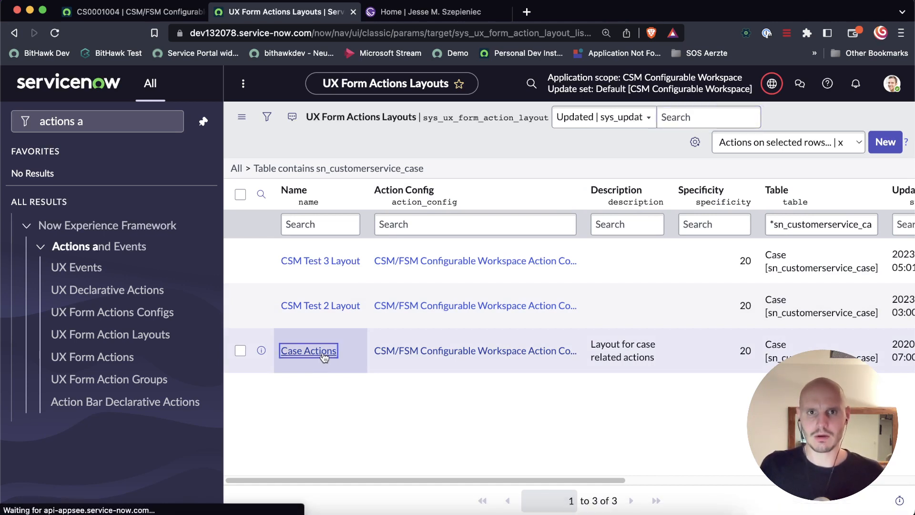
click(308, 349)
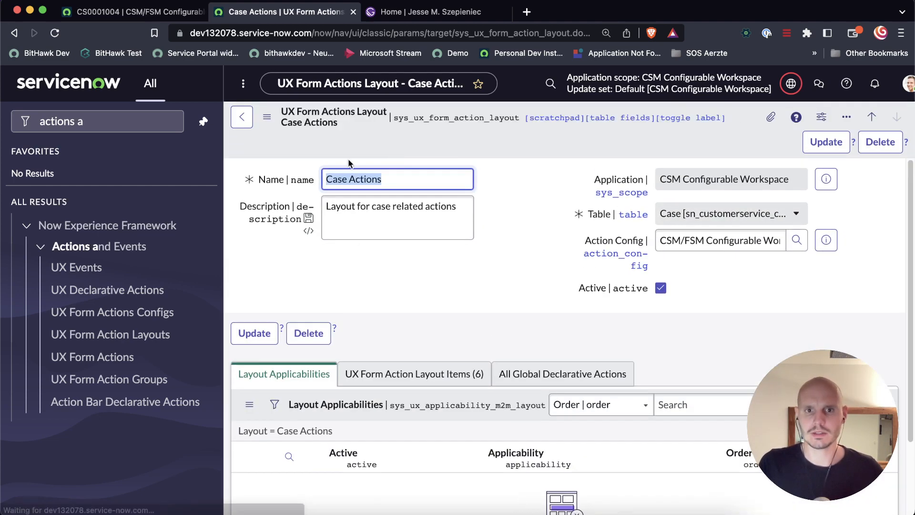
- Scroll to the UX Form Action Layout Items and start a new layout item for Case Actions
scroll(down, 3)
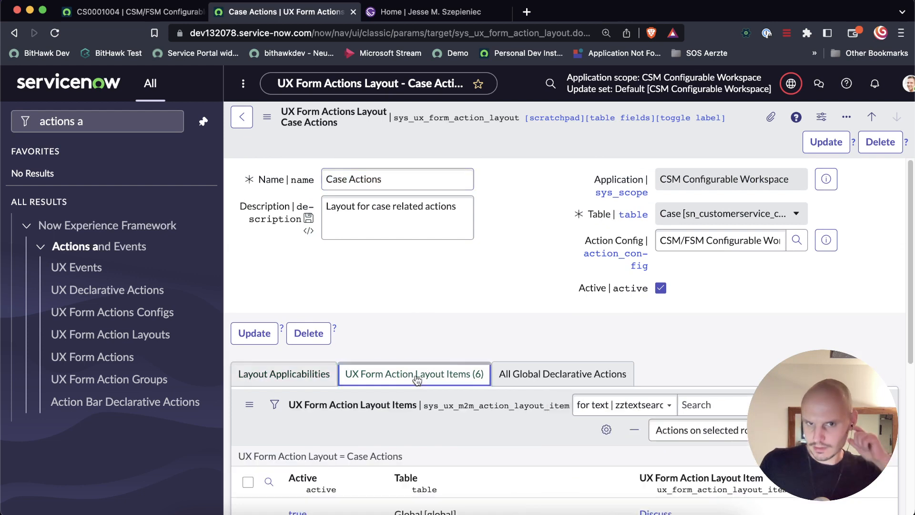
scroll(down, 3)
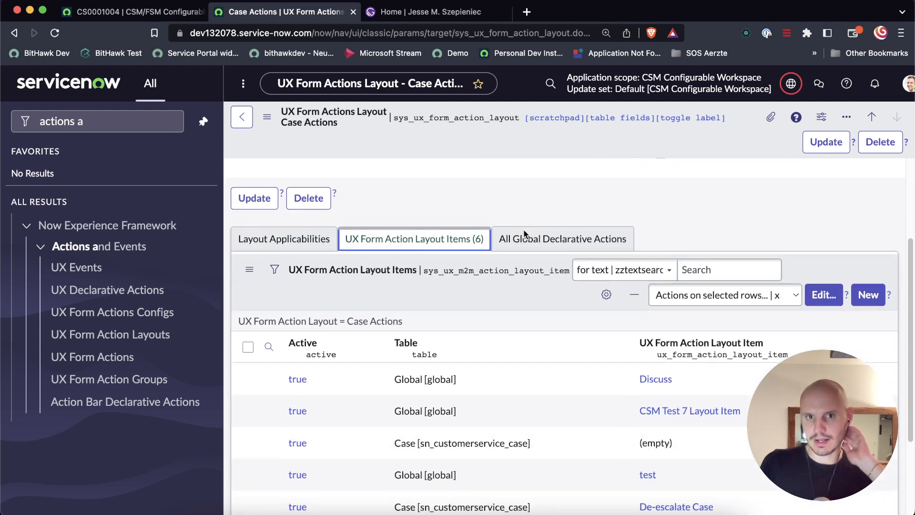
scroll(down, 3)
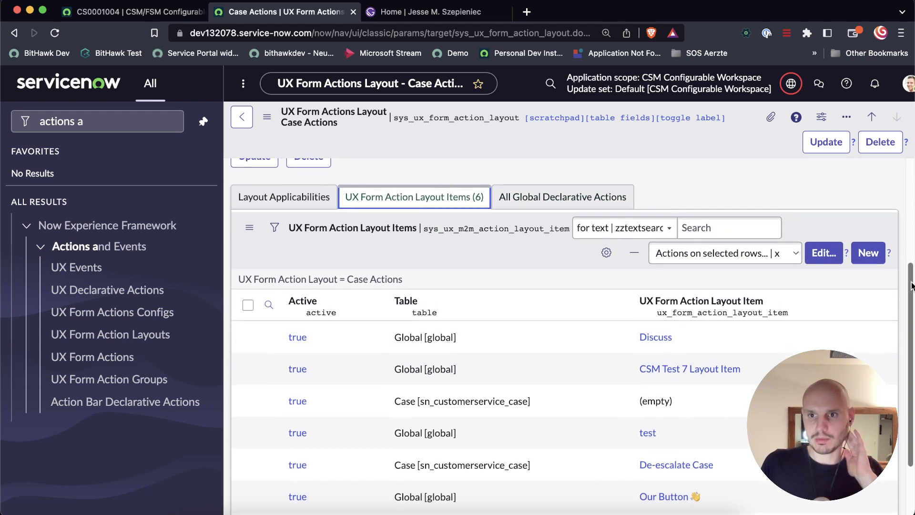
scroll(down, 3)
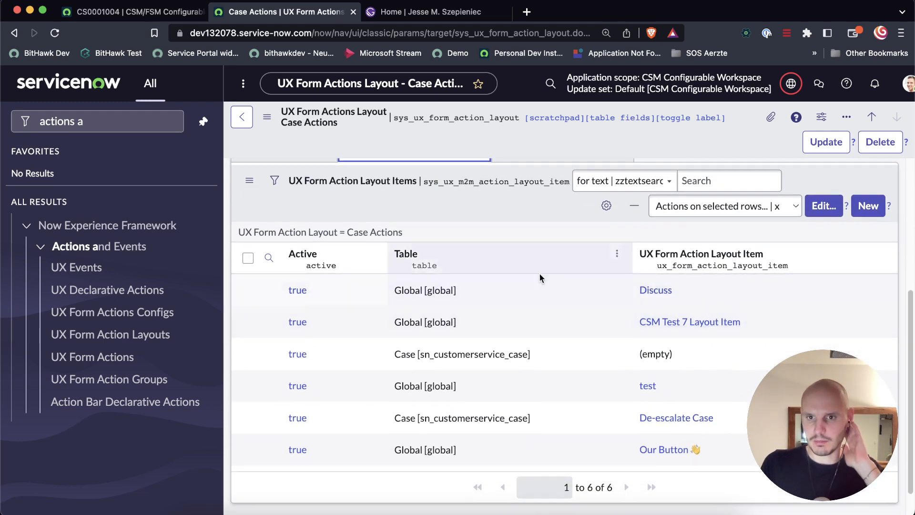
mouse_move(675, 417)
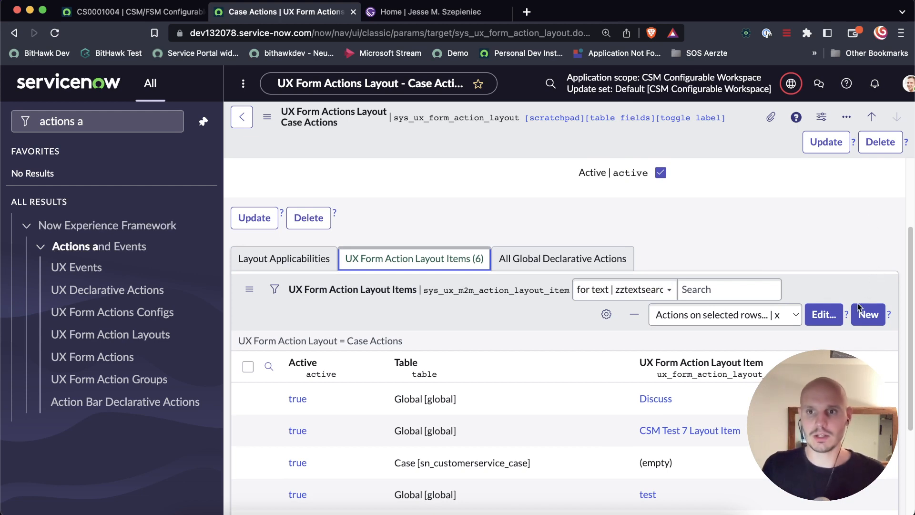
scroll(down, 3)
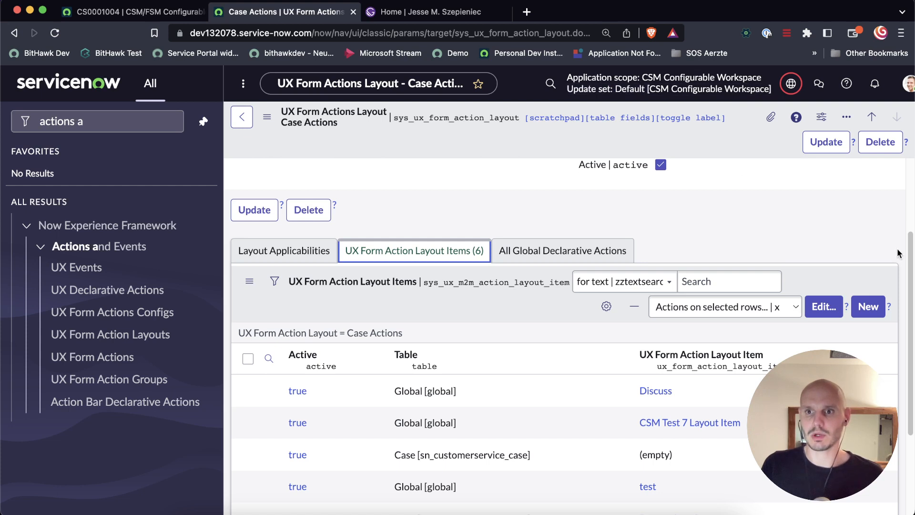
scroll(down, 3)
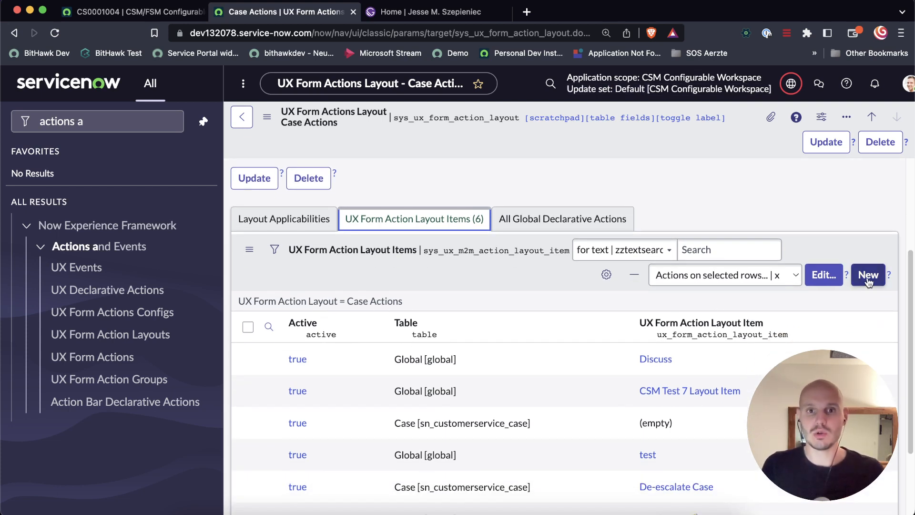
click(867, 275)
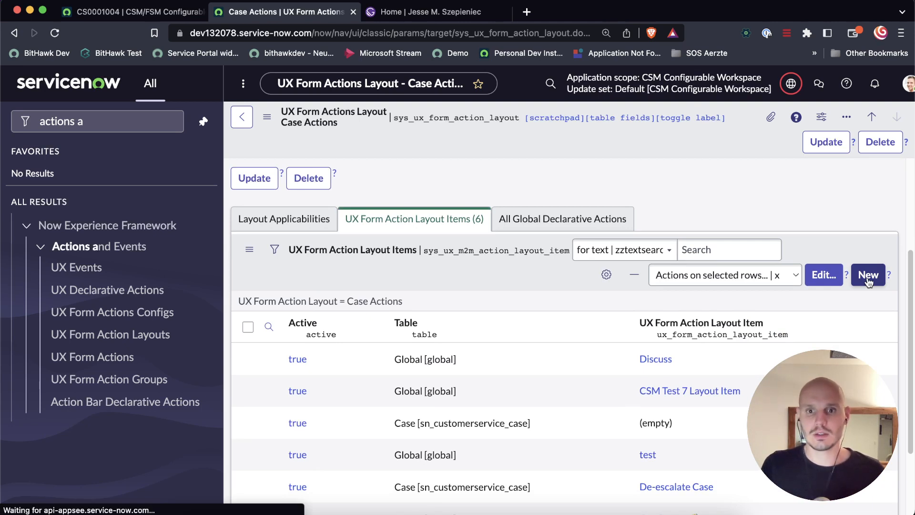
- Set the new layout item's Table to Case [sn_customerservice_case] and name it 'Crazy Button Layout Item'
click(867, 275)
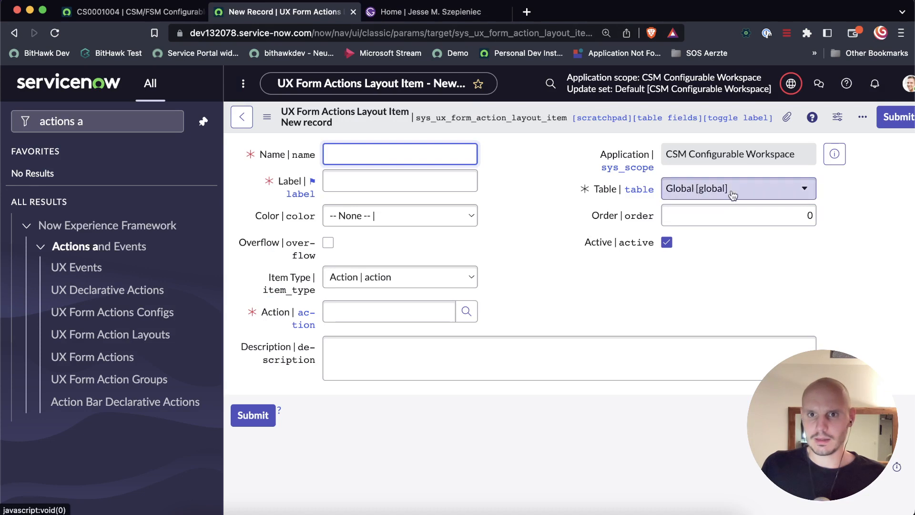
mouse_move(625, 229)
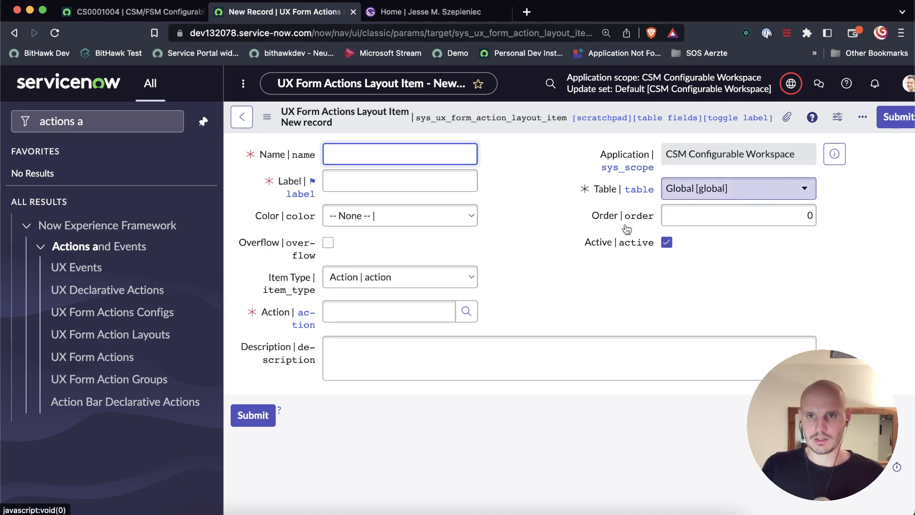
click(737, 187)
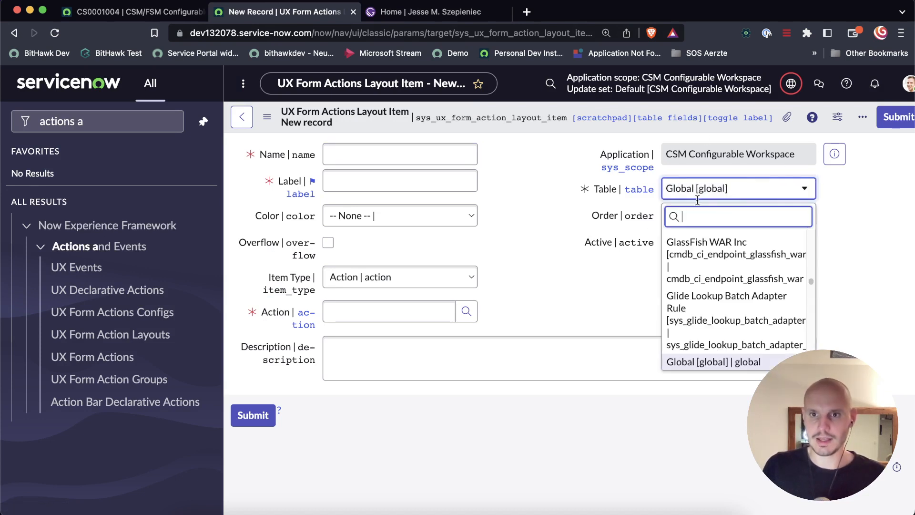
text(sn_customerservice_case)
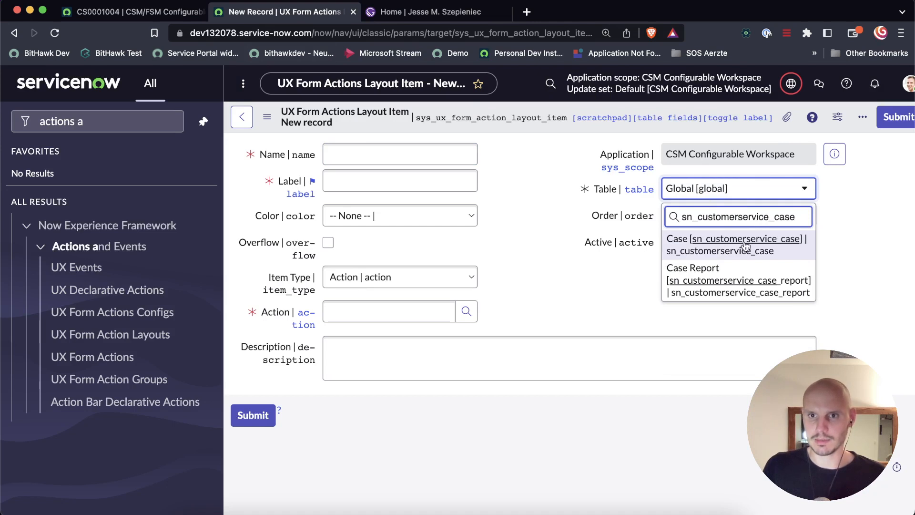
click(737, 245)
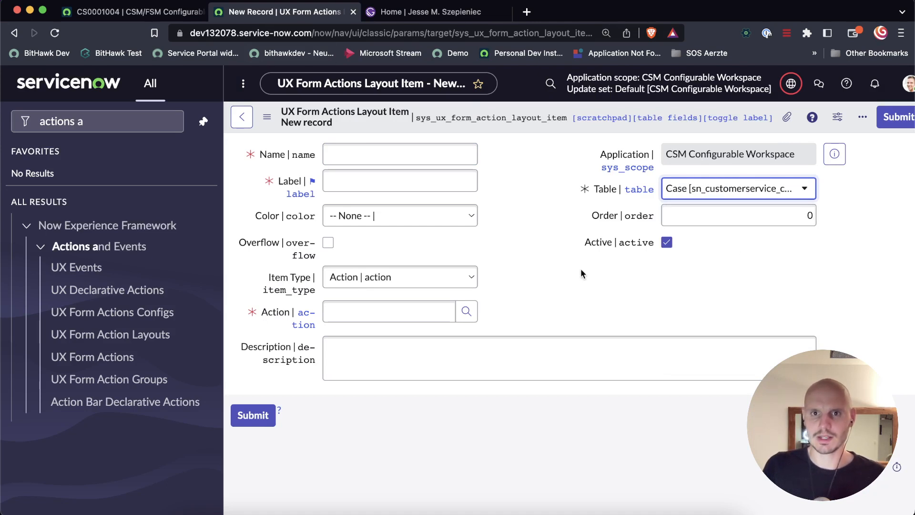
click(399, 155)
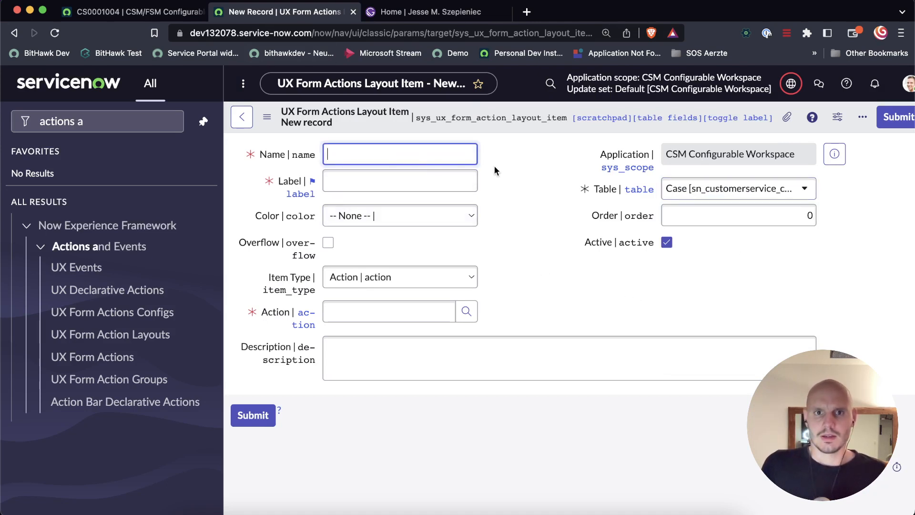
text(Crazy Button Layo)
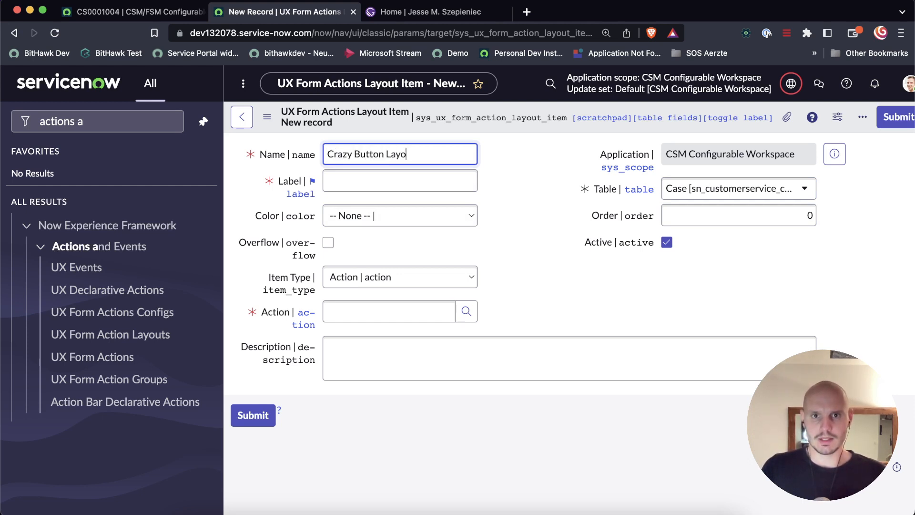
text(Crazy)
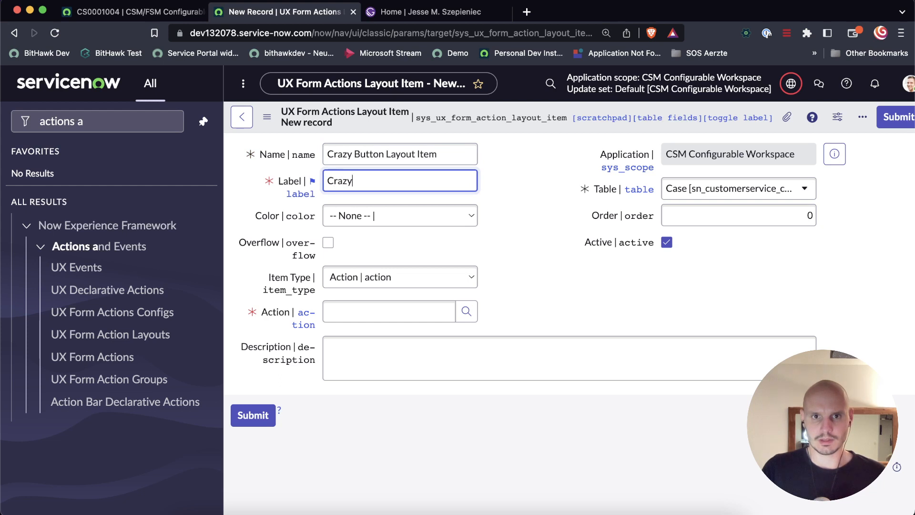
text(Button 🎉)
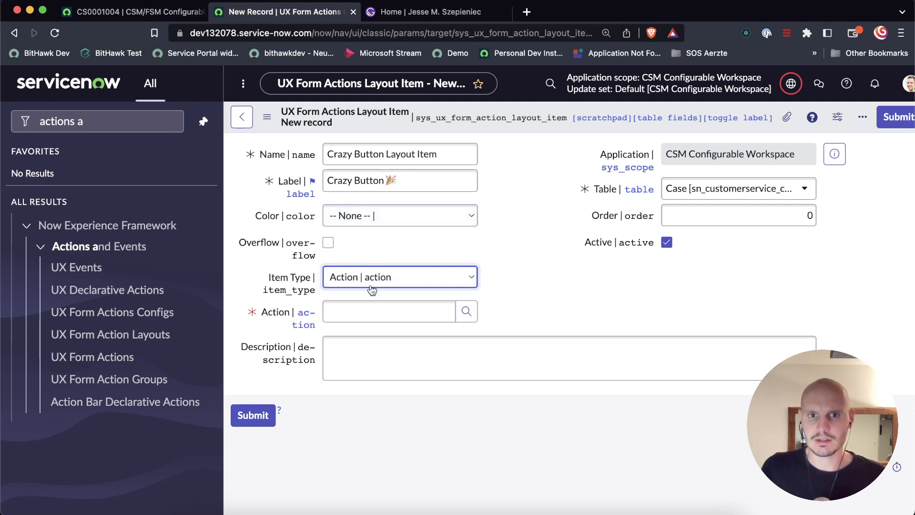
mouse_move(589, 305)
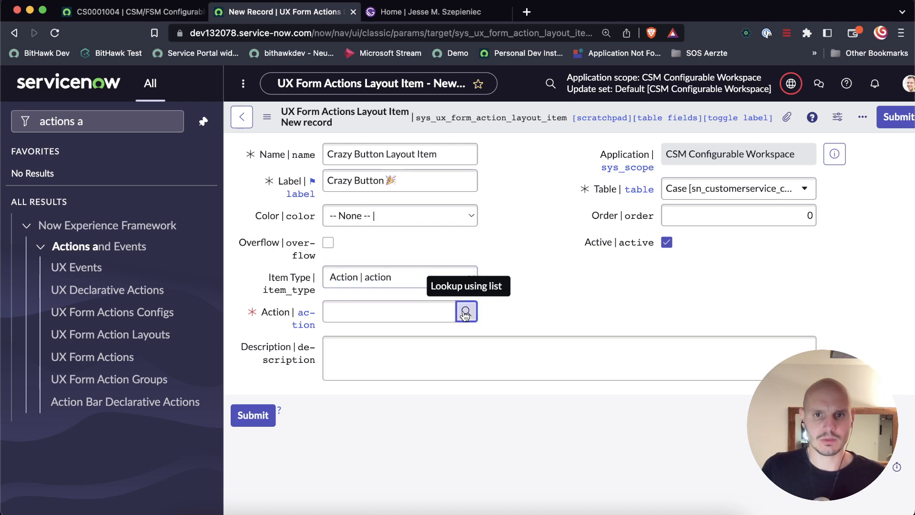
- Start a new form action of type Declarative Action referencing the crazy-button declarative action
click(465, 311)
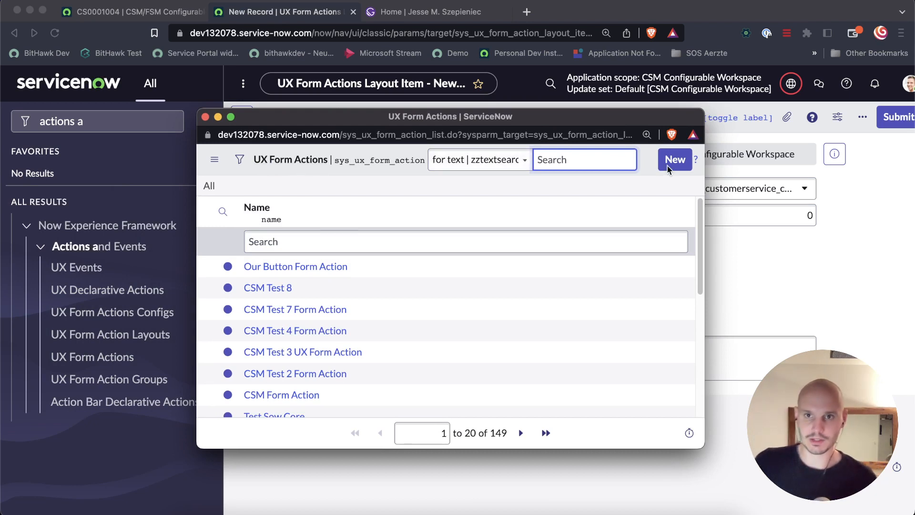
click(674, 160)
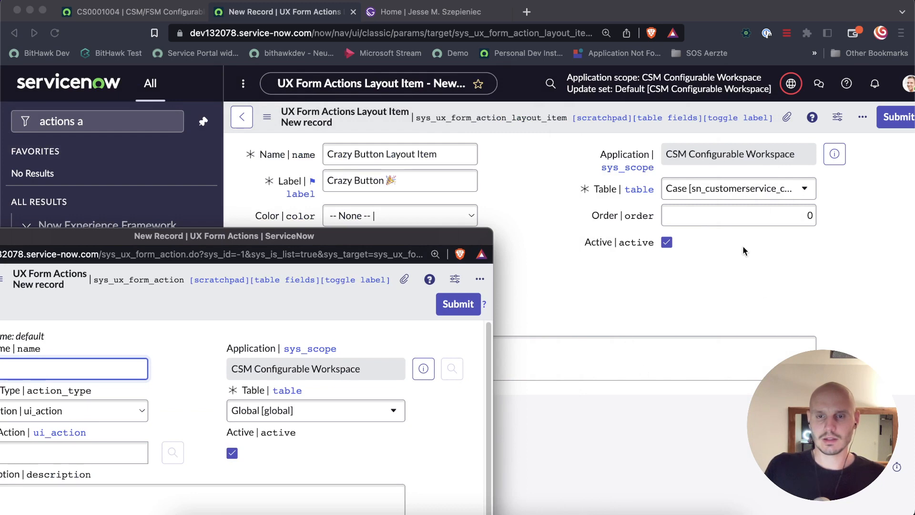
mouse_move(378, 241)
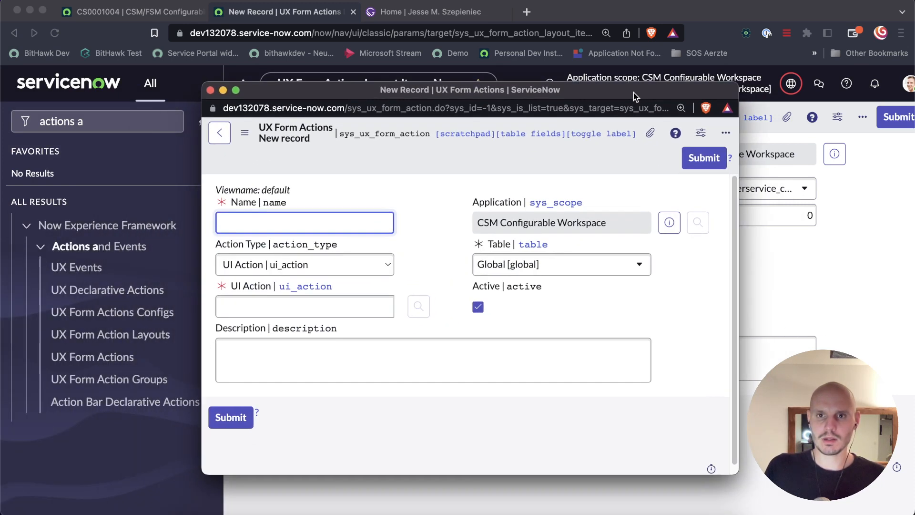
mouse_move(418, 315)
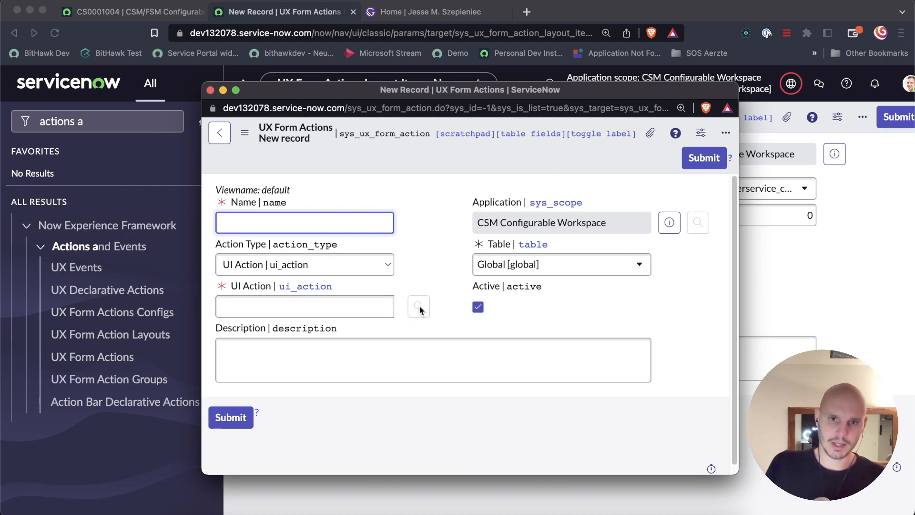
mouse_move(420, 315)
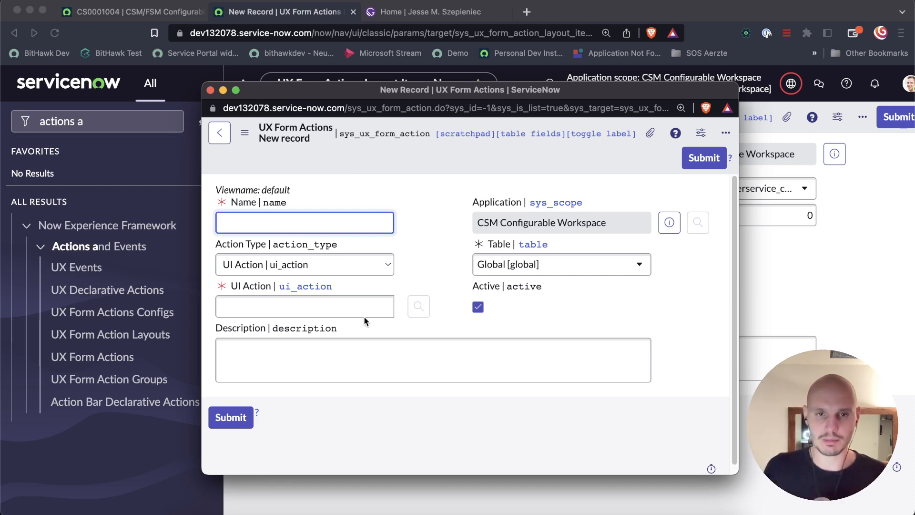
click(304, 306)
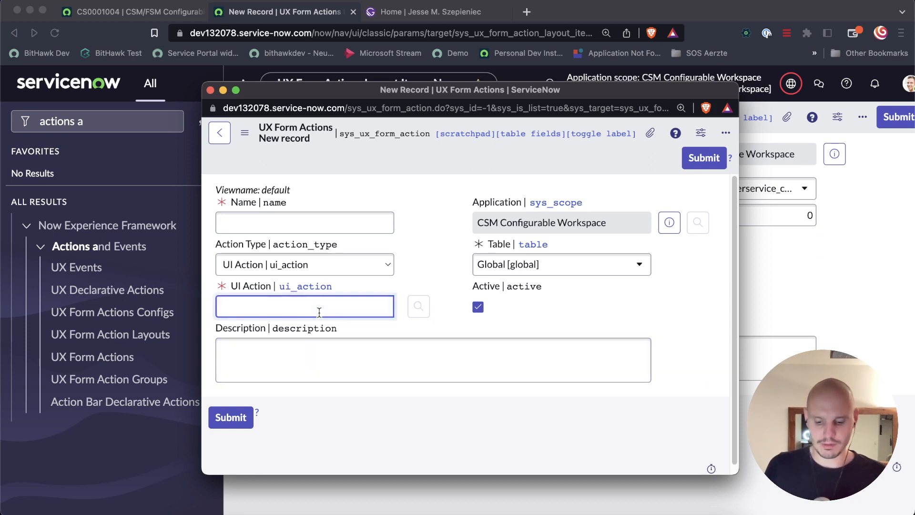
mouse_move(318, 306)
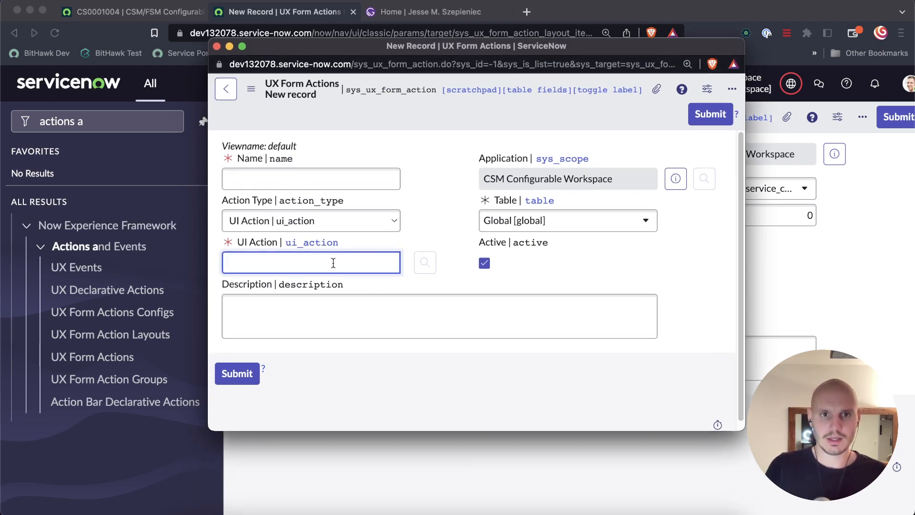
text(**)
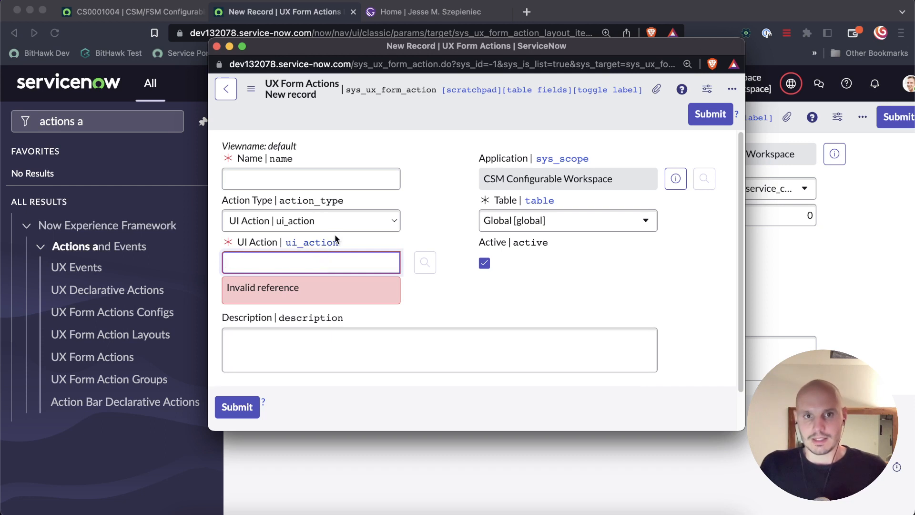
click(311, 220)
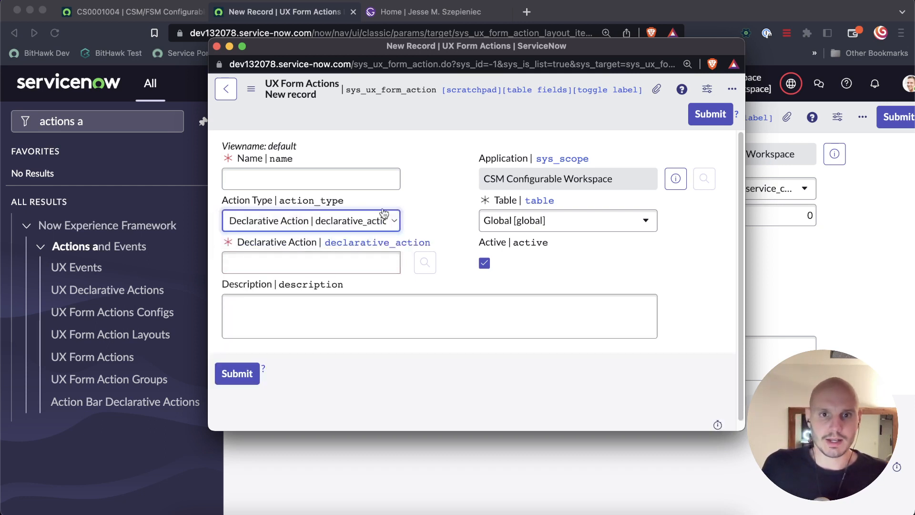
click(310, 262)
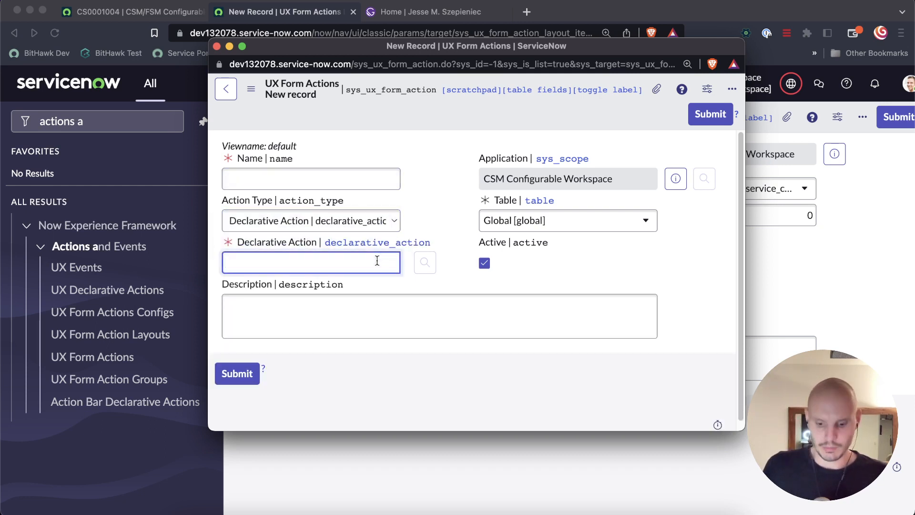
text(**)
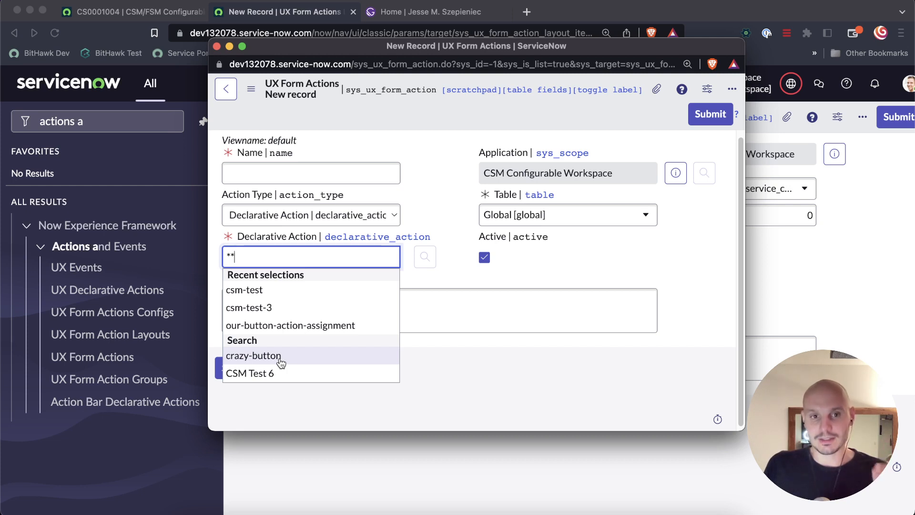
mouse_move(283, 361)
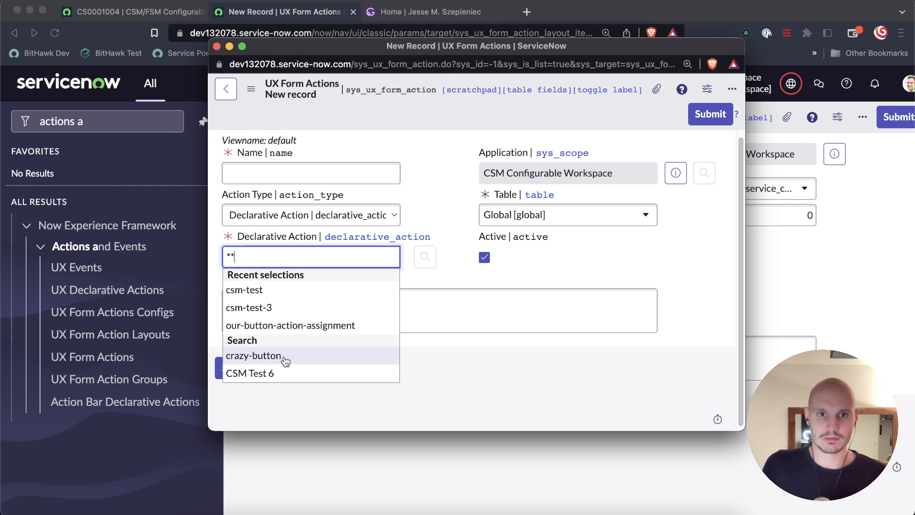
mouse_move(278, 366)
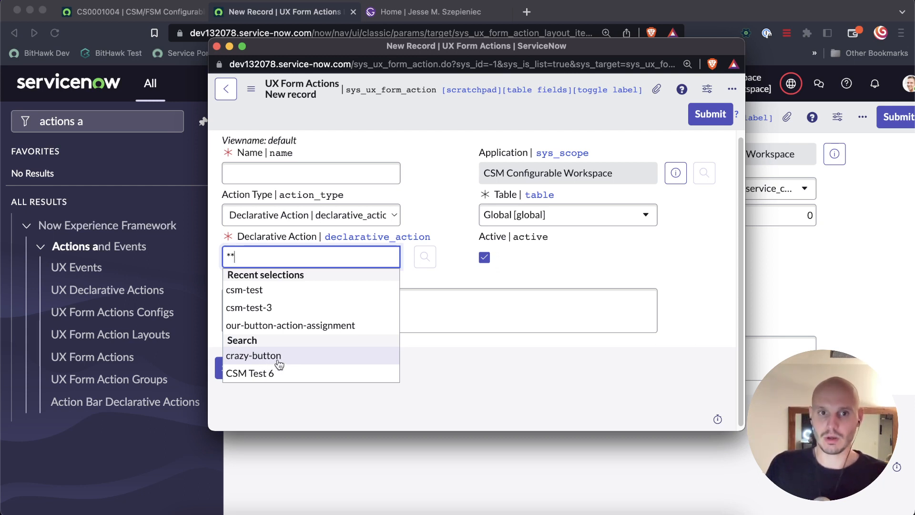
click(253, 355)
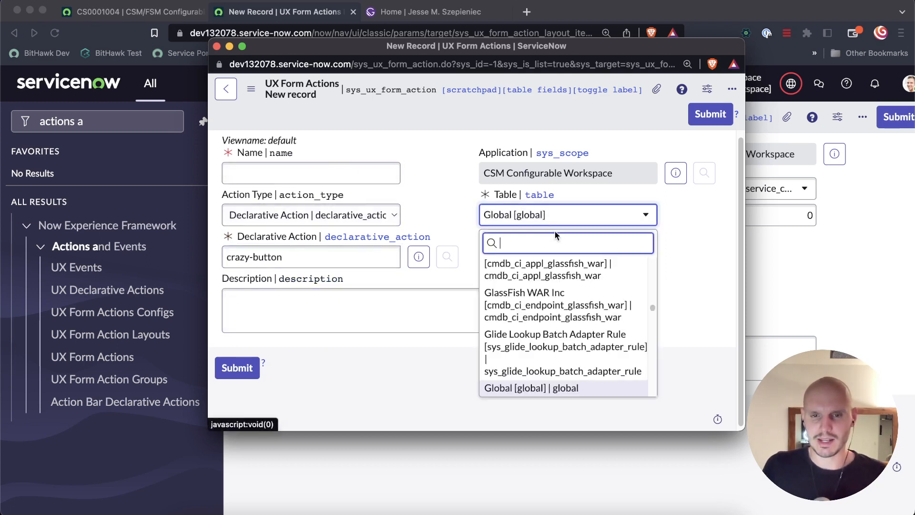
- Set the table to Case (sn_customerservice_case), re-pick crazy-button, and name it 'Crazy Button Form Action'
text(sn_customerservice_case)
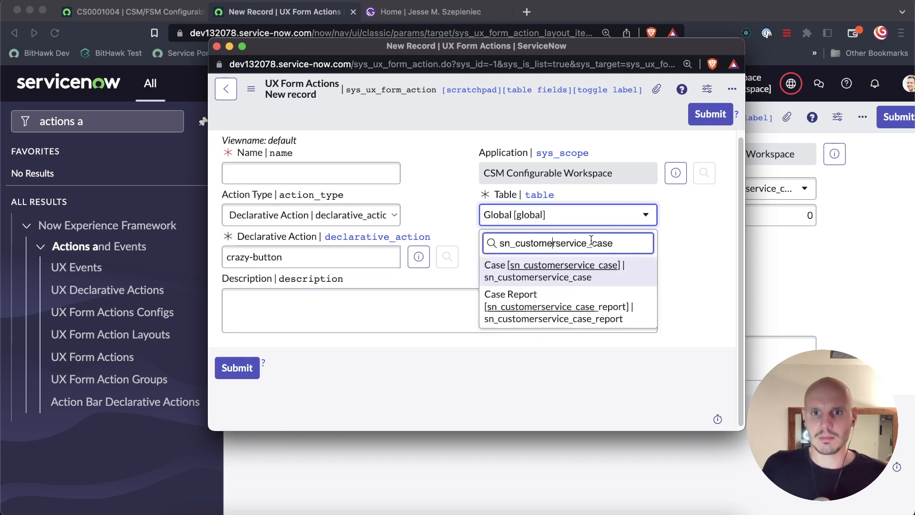
click(553, 270)
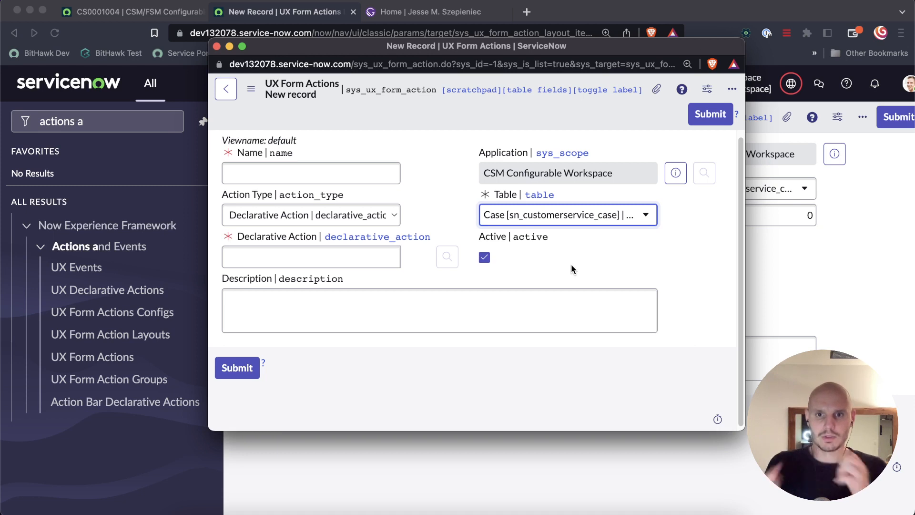
click(311, 256)
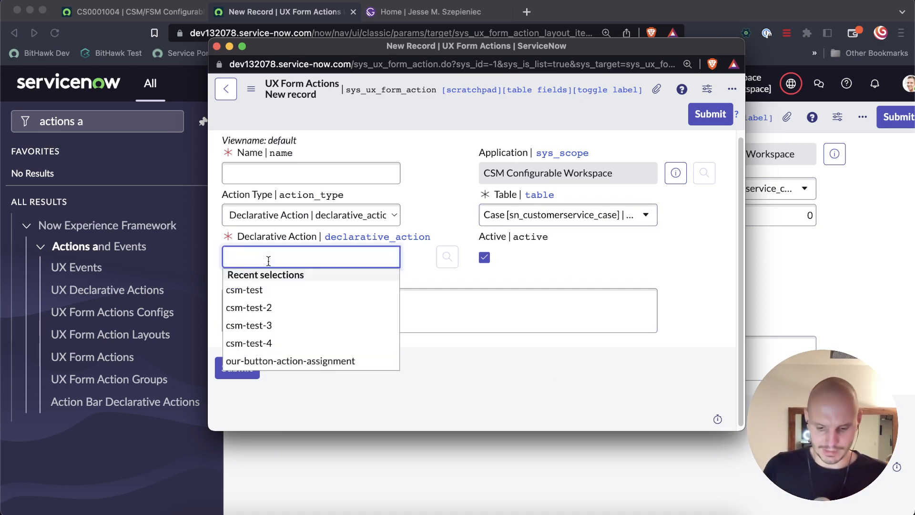
text(**)
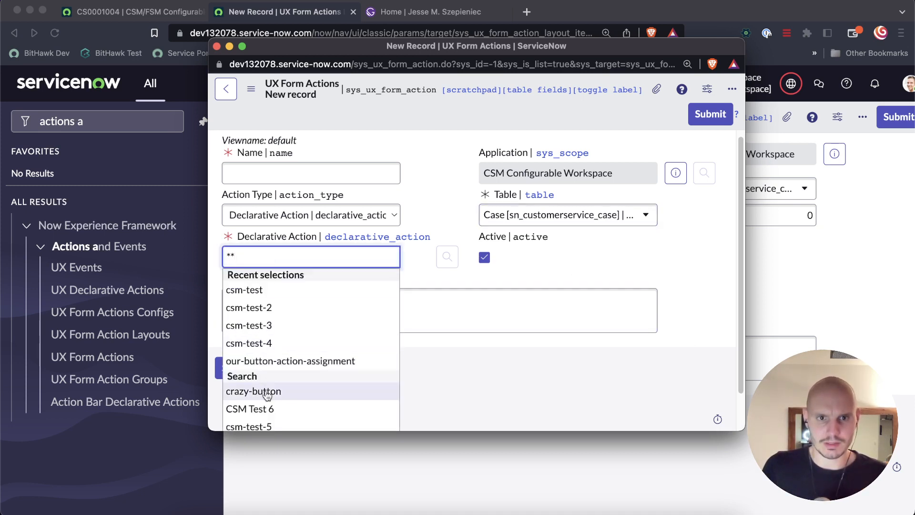
click(254, 391)
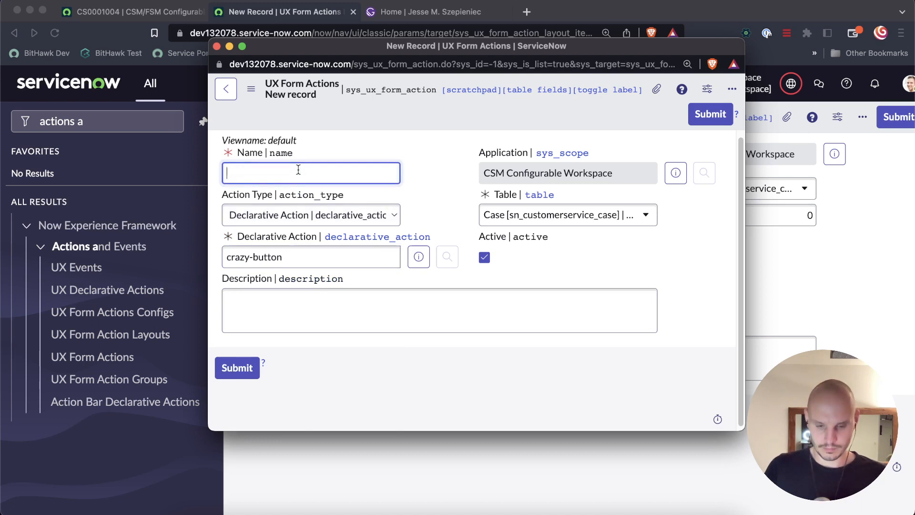
text(Crazy Button Form Action)
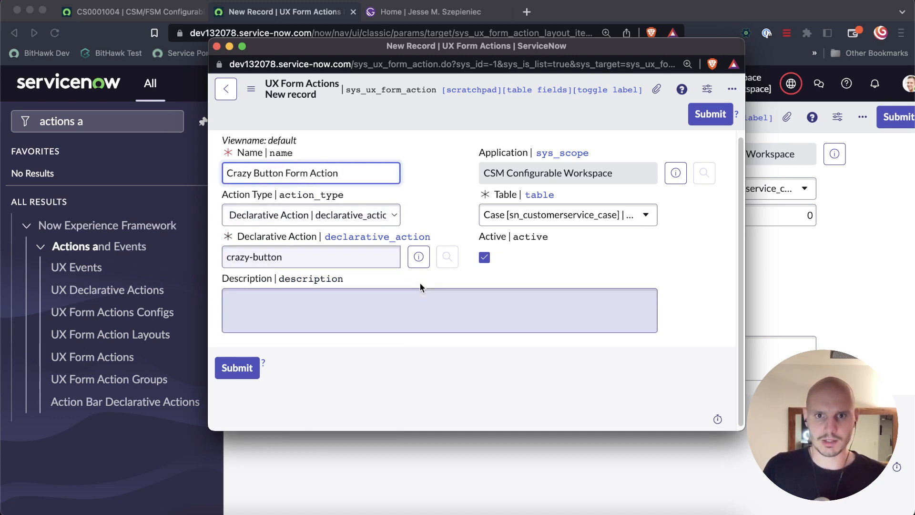
click(438, 310)
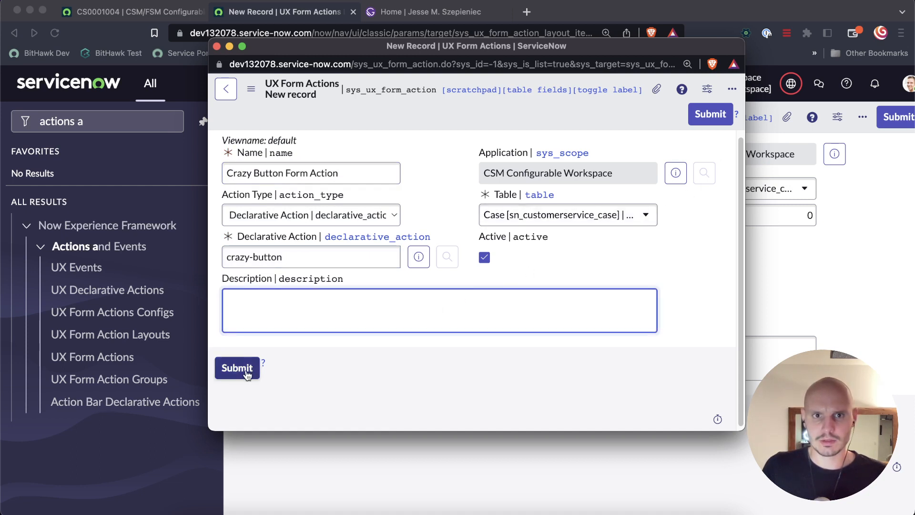
- Submit the Crazy Button Form Action, then submit the Crazy Button layout item
click(237, 368)
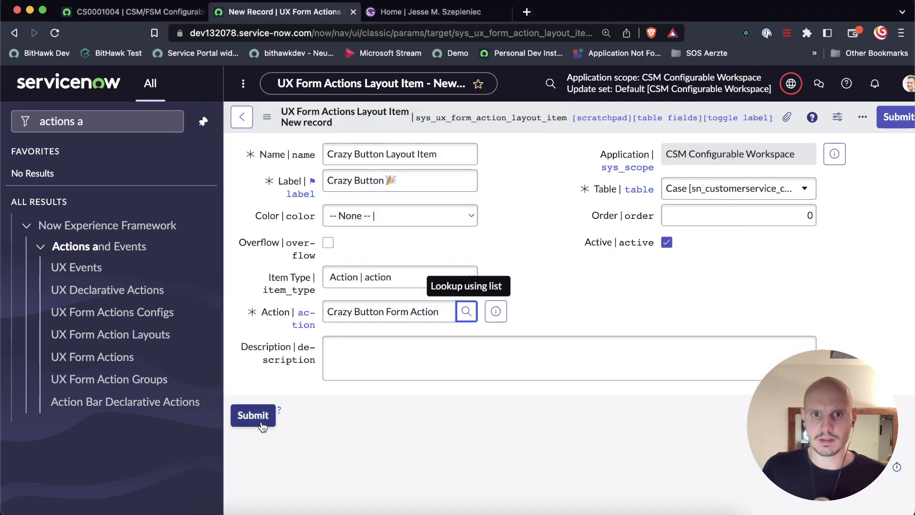
click(253, 414)
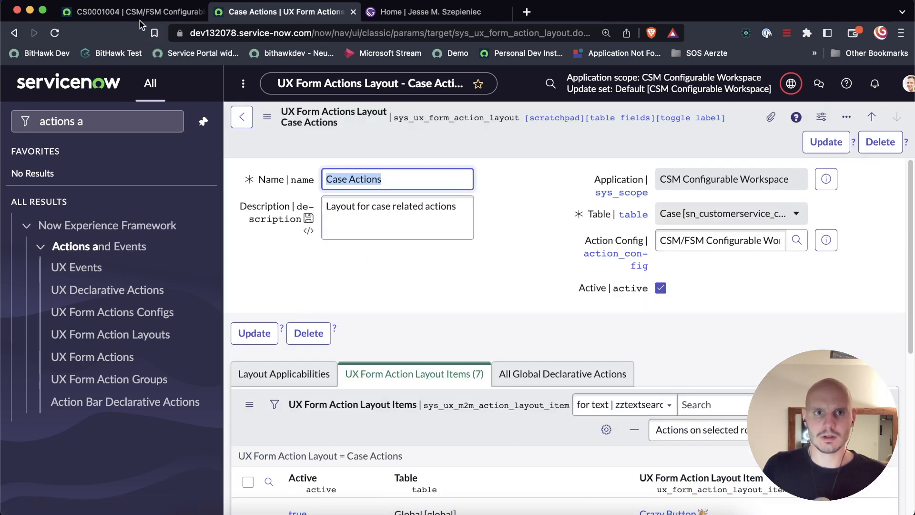
- Return to case CS0001004 and check its action bar overflow for Crazy Button 🎉
click(132, 12)
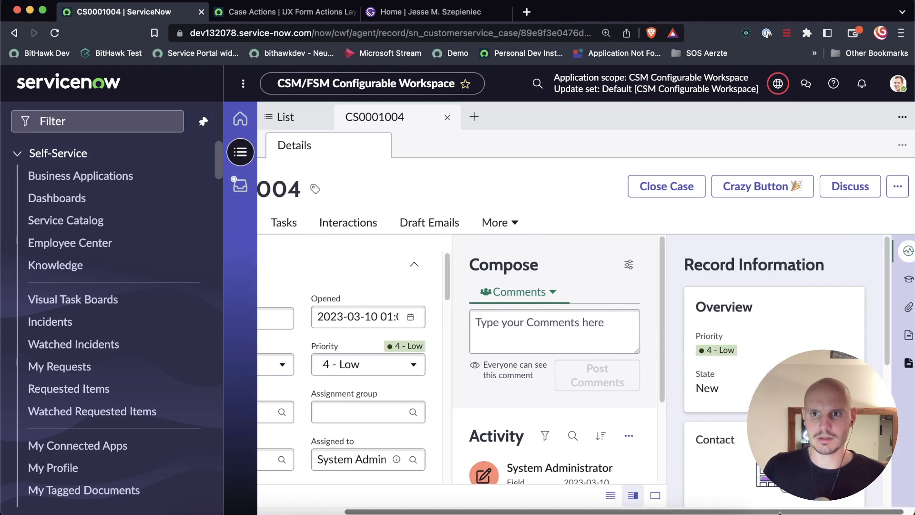
click(898, 185)
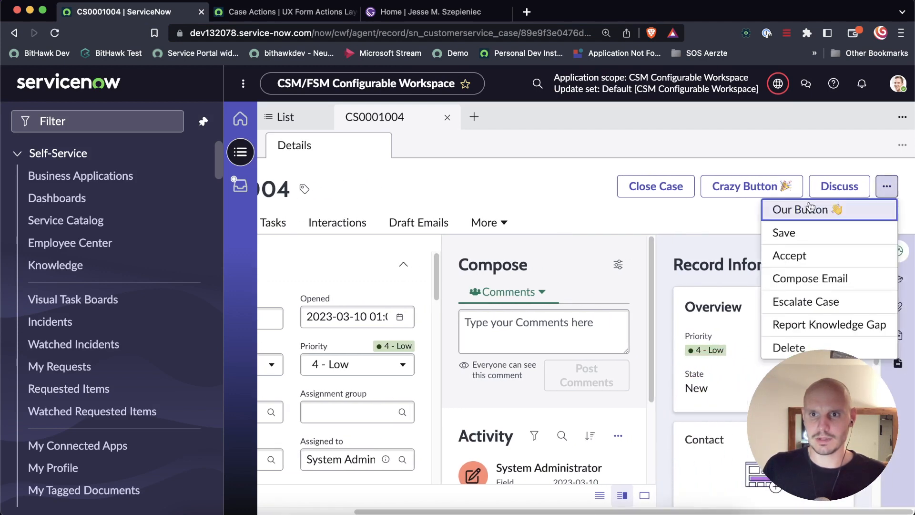
click(885, 186)
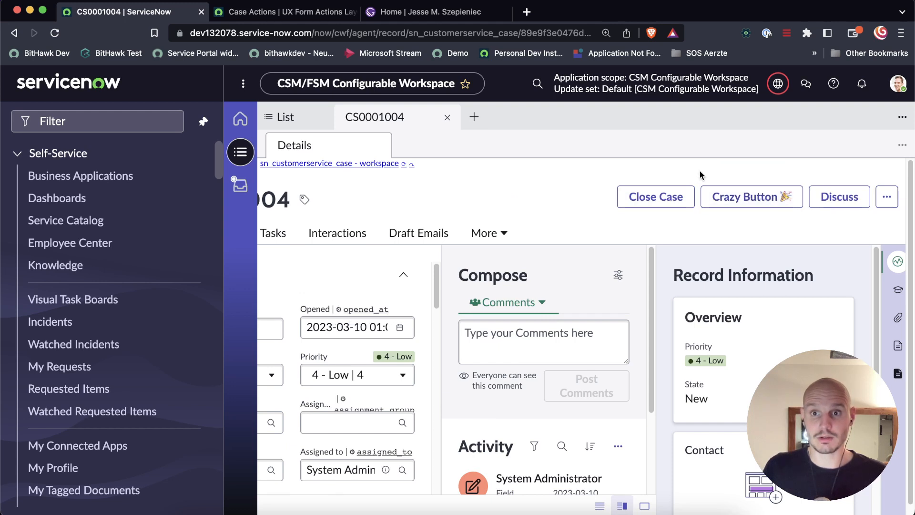
mouse_move(519, 199)
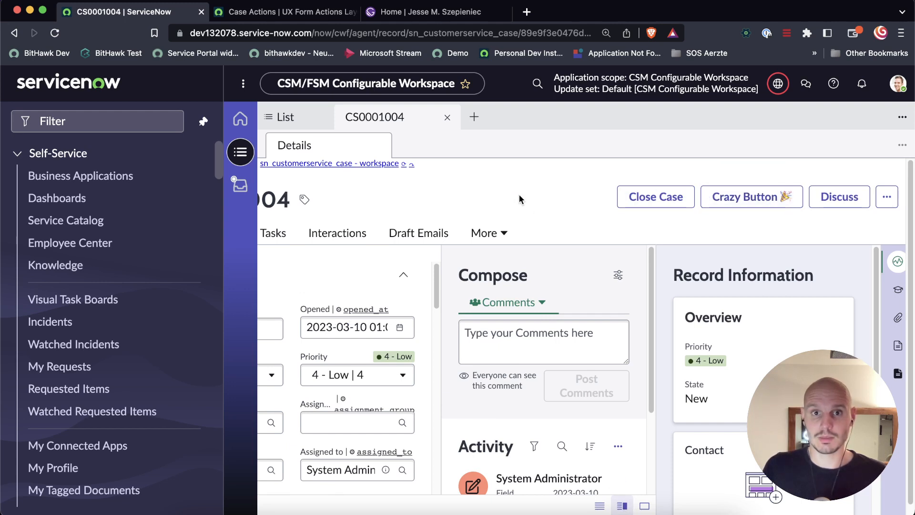